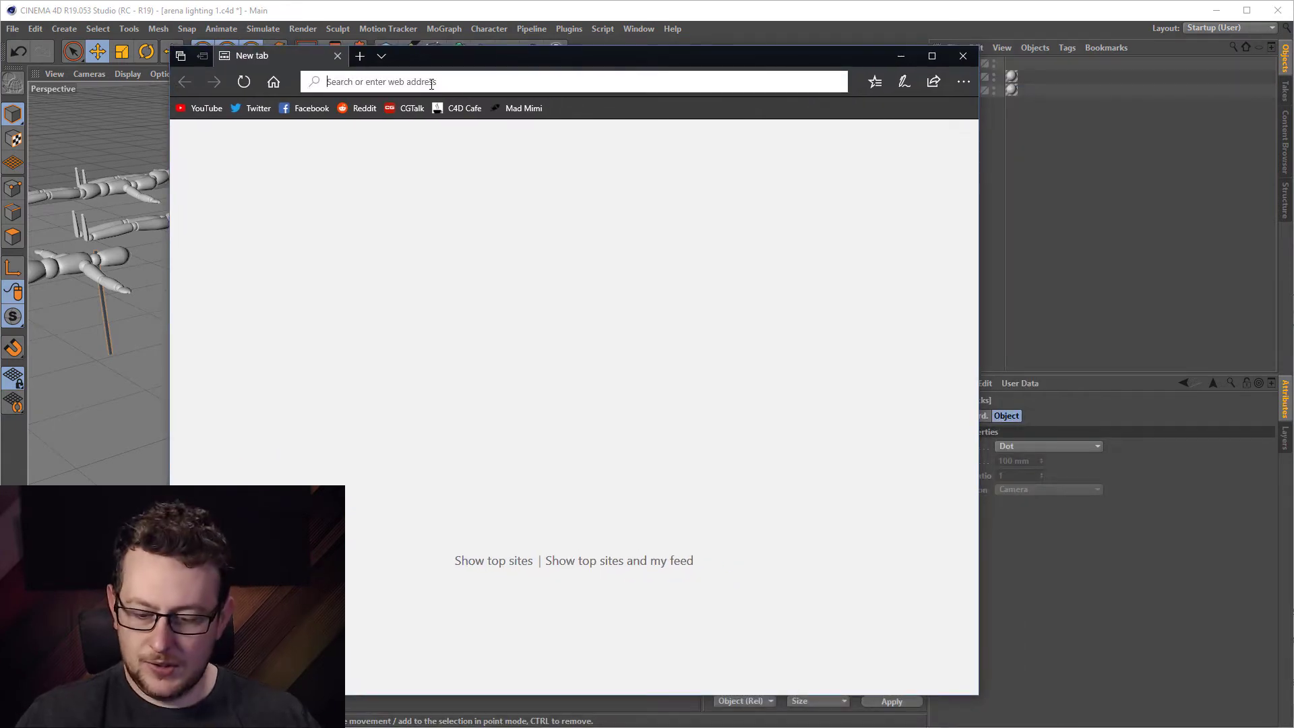
Step: Search Bing images for 'exhibition arena lighting' and enlarge the ceiling lights photo
type("exh")
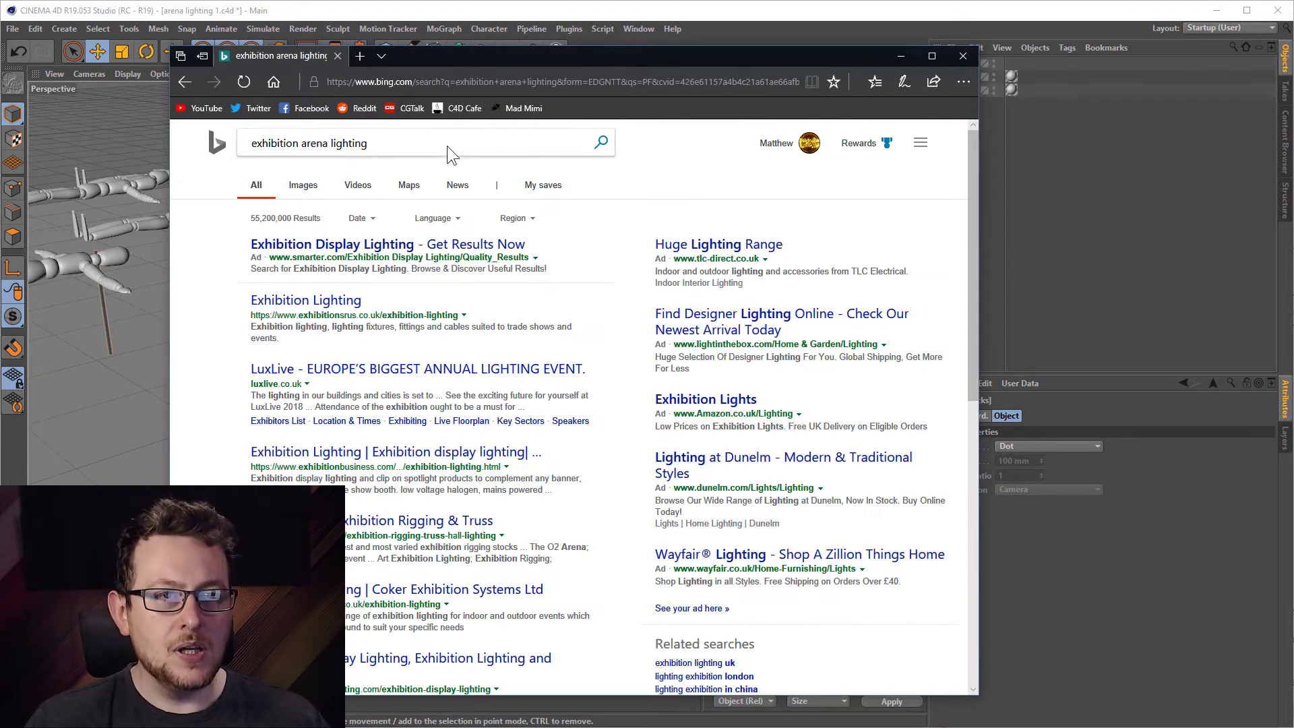
left_click(302, 185)
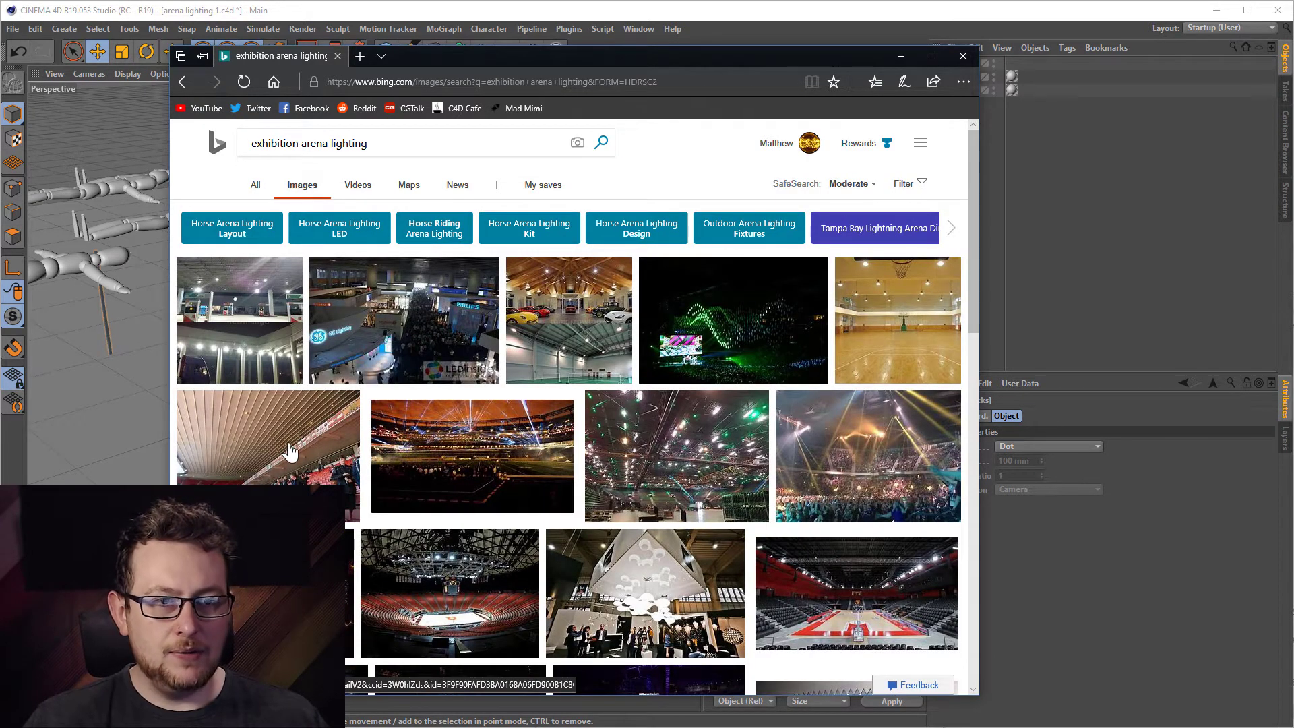
left_click(267, 437)
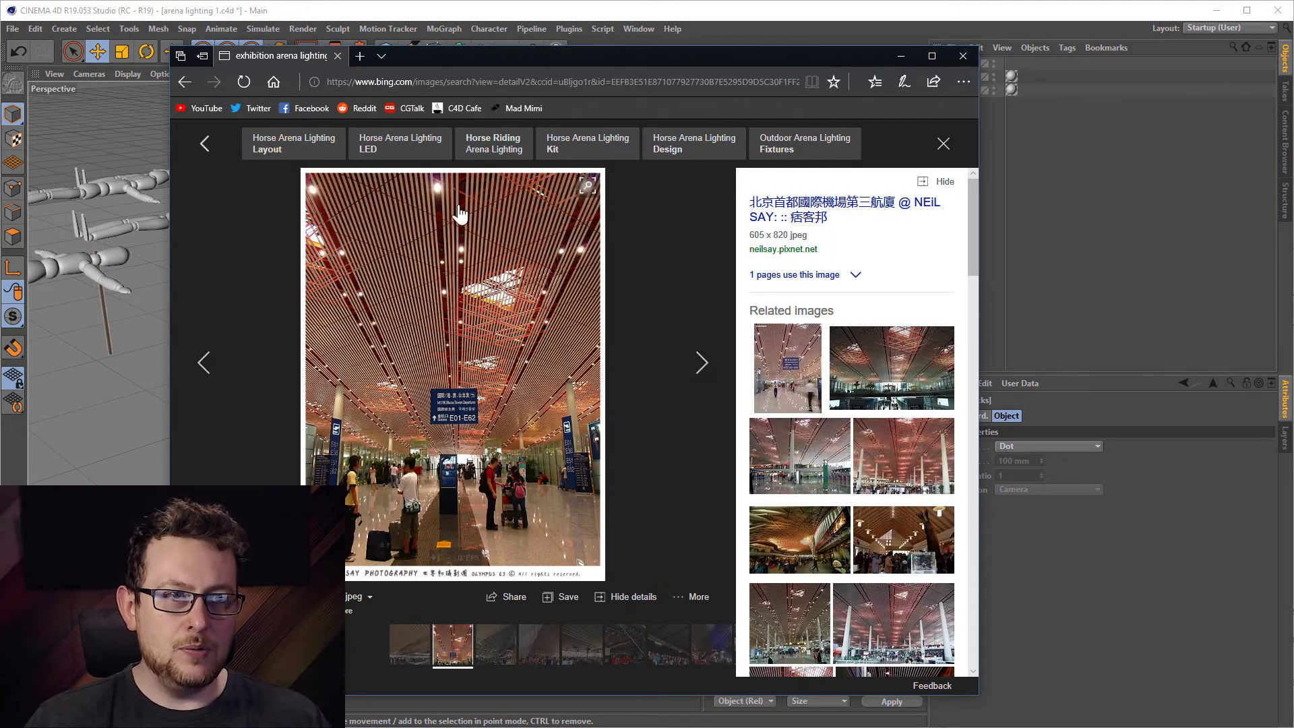
mouse_move(576, 300)
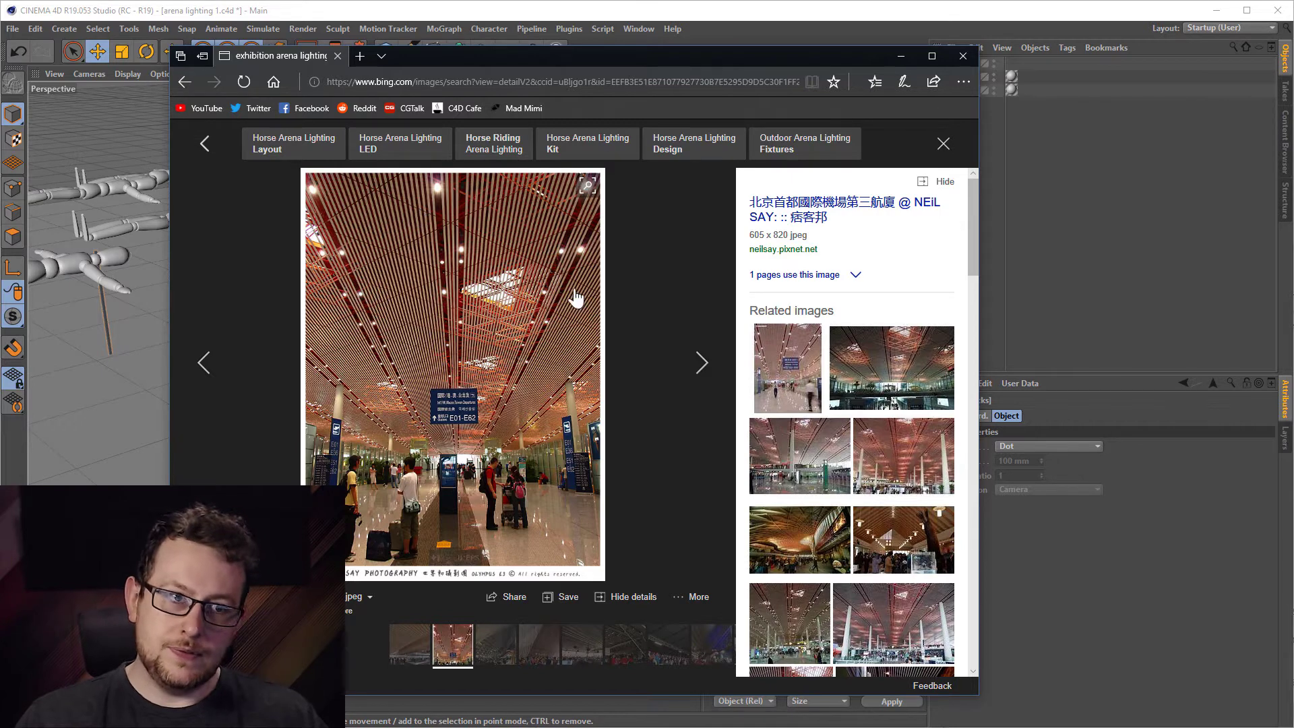
mouse_move(762, 614)
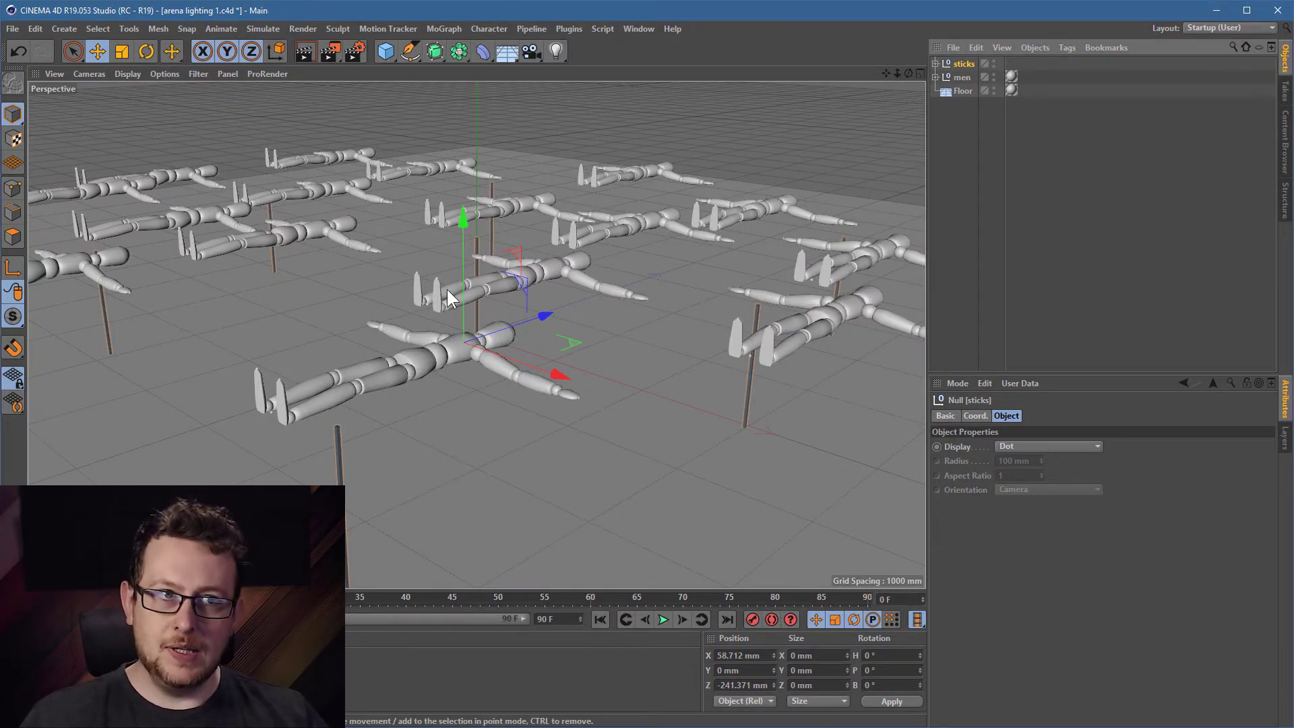
mouse_move(459, 198)
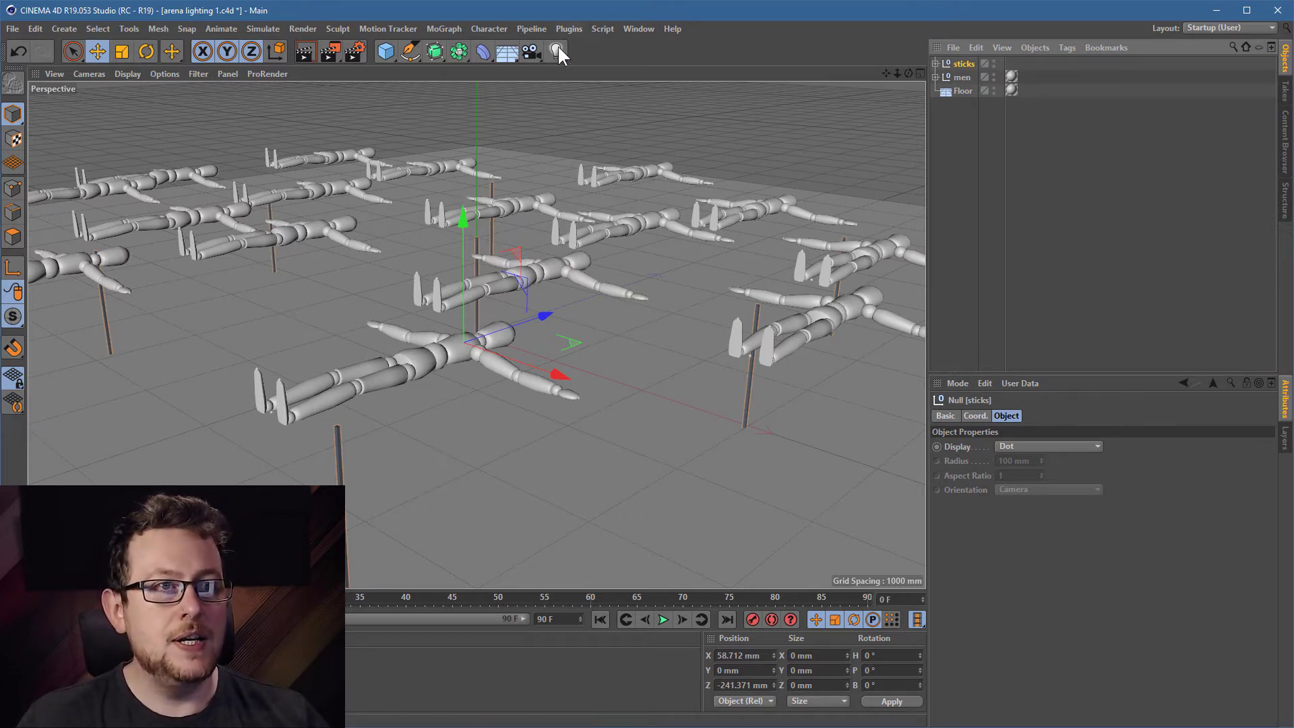
Step: Add an Area Light to the arena scene from the light types list
left_click(556, 52)
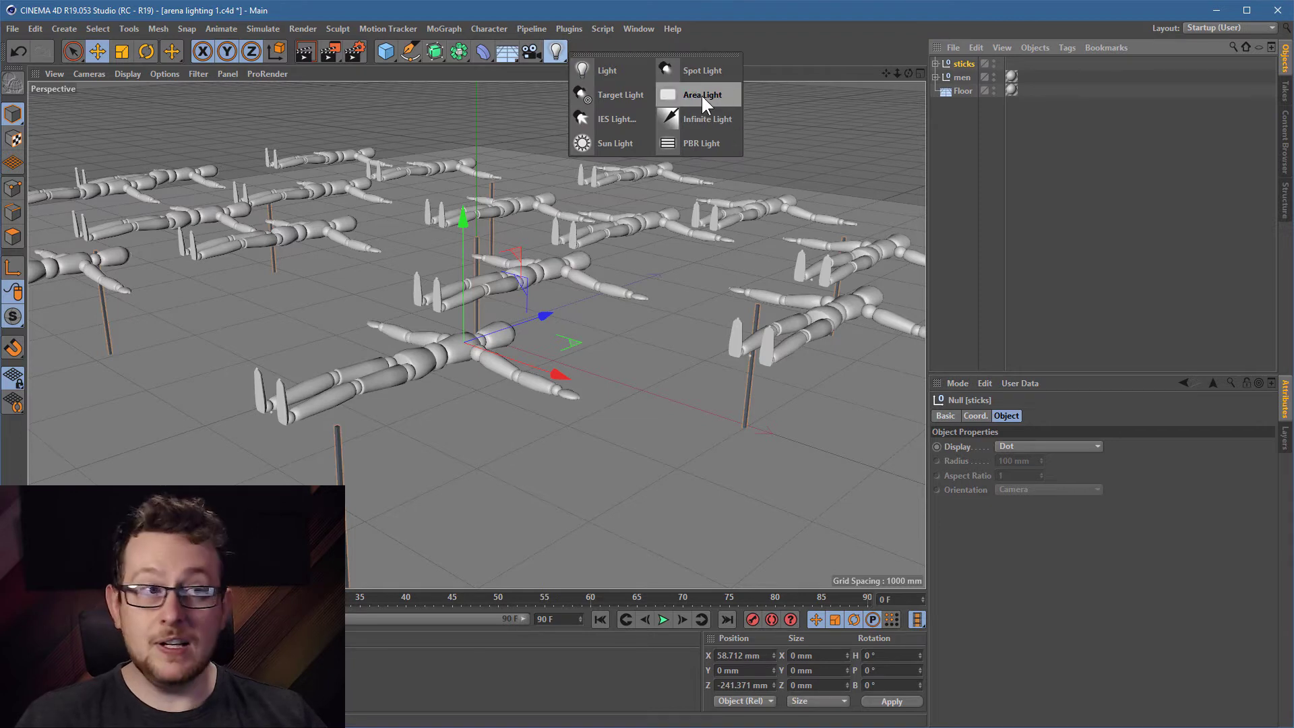
left_click(702, 94)
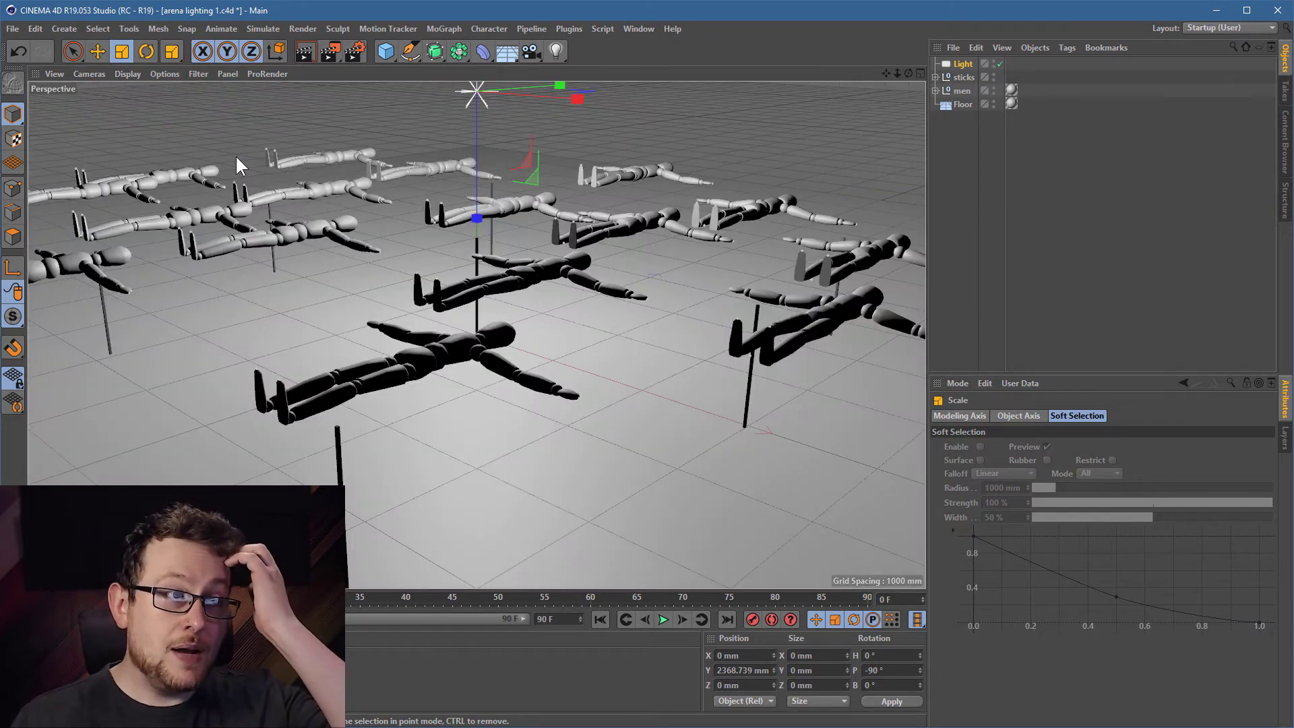
mouse_move(626, 470)
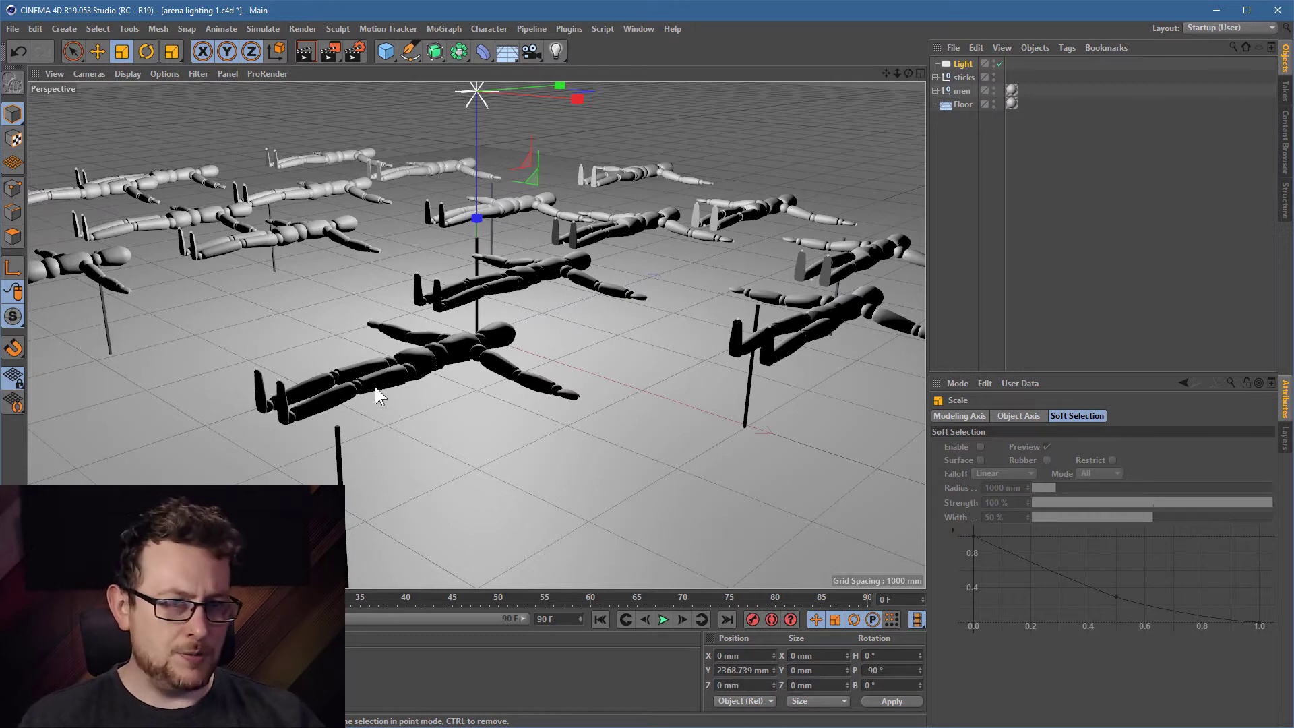
mouse_move(446, 376)
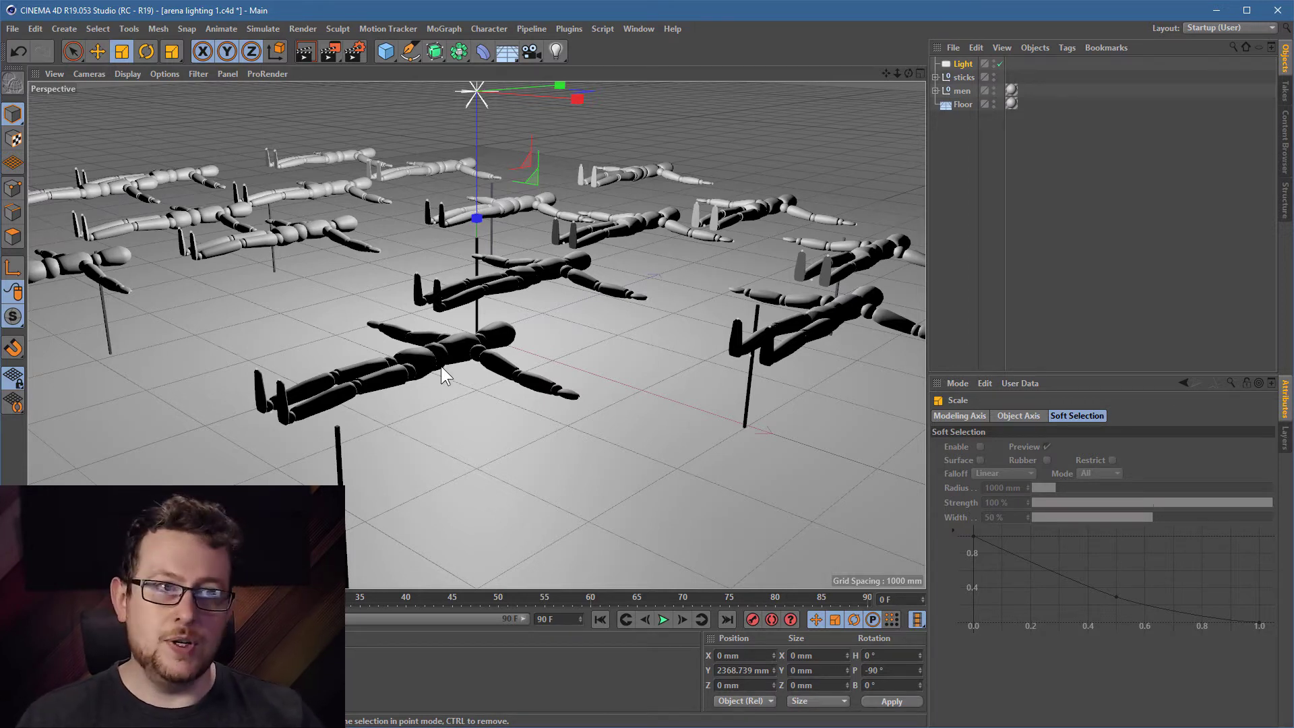
mouse_move(691, 210)
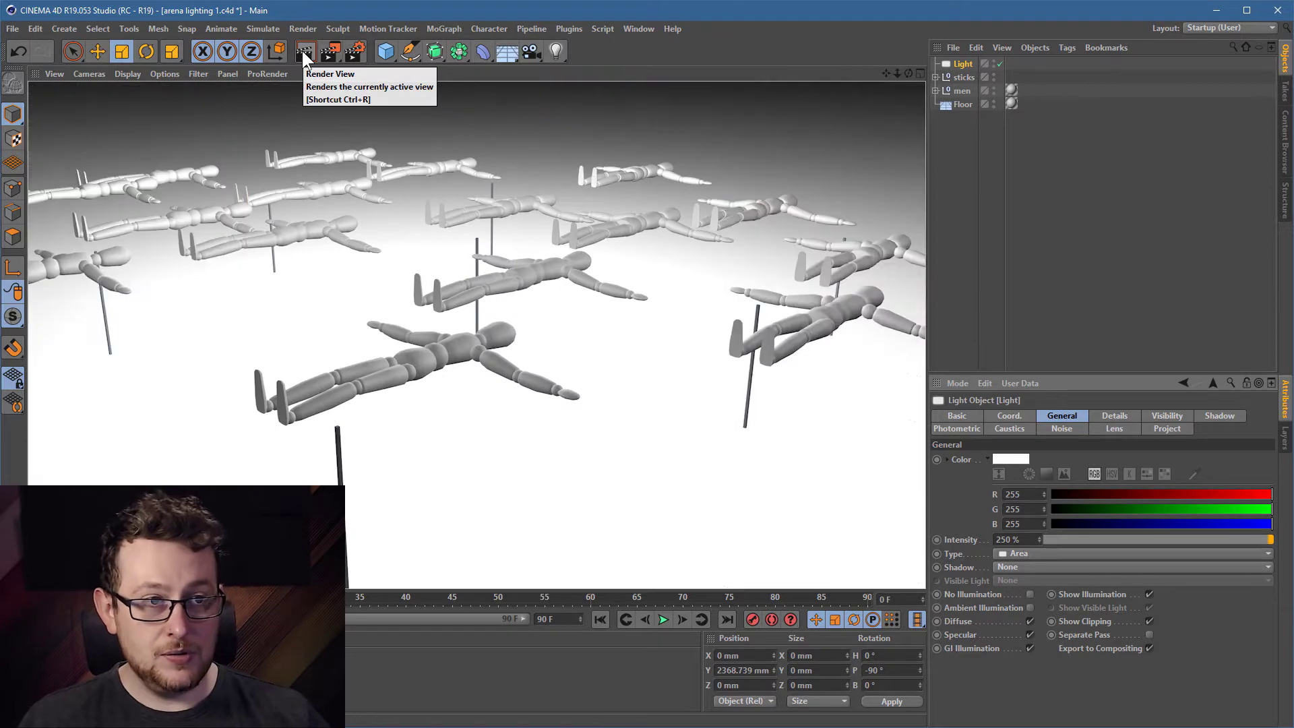
Step: Set the area light's intensity to 200%
type("20")
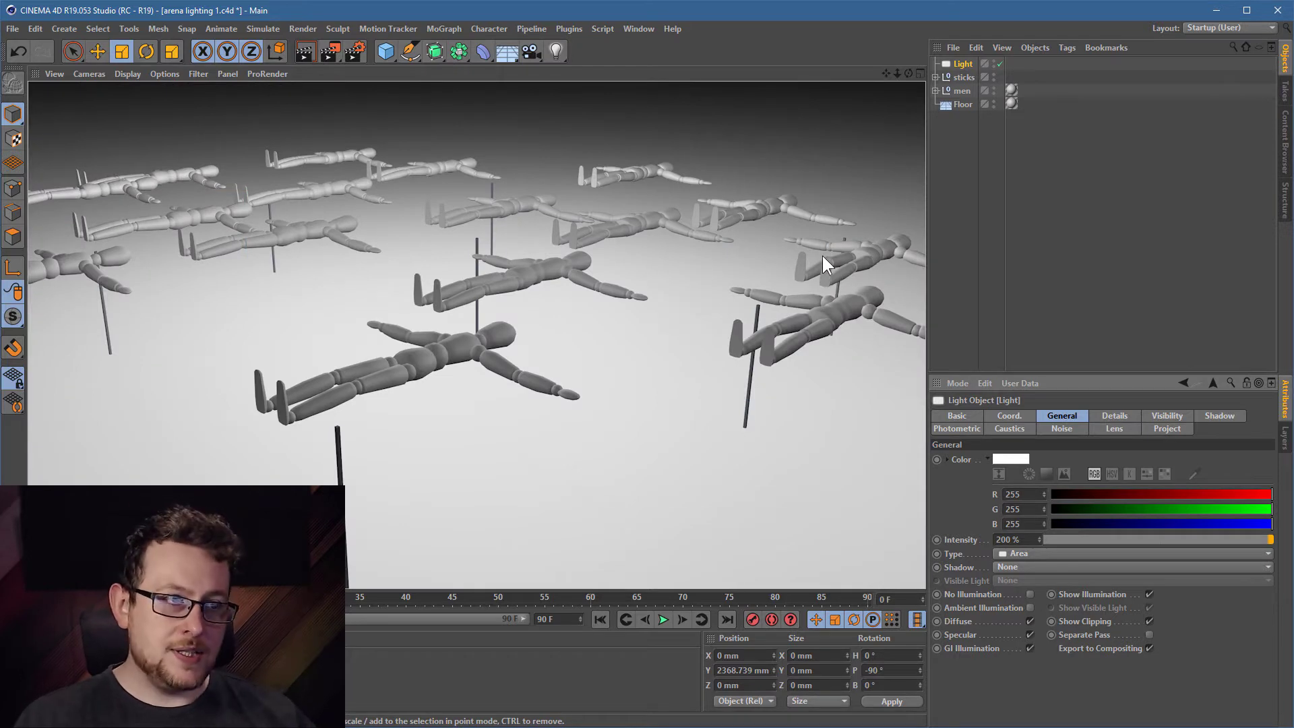
mouse_move(548, 252)
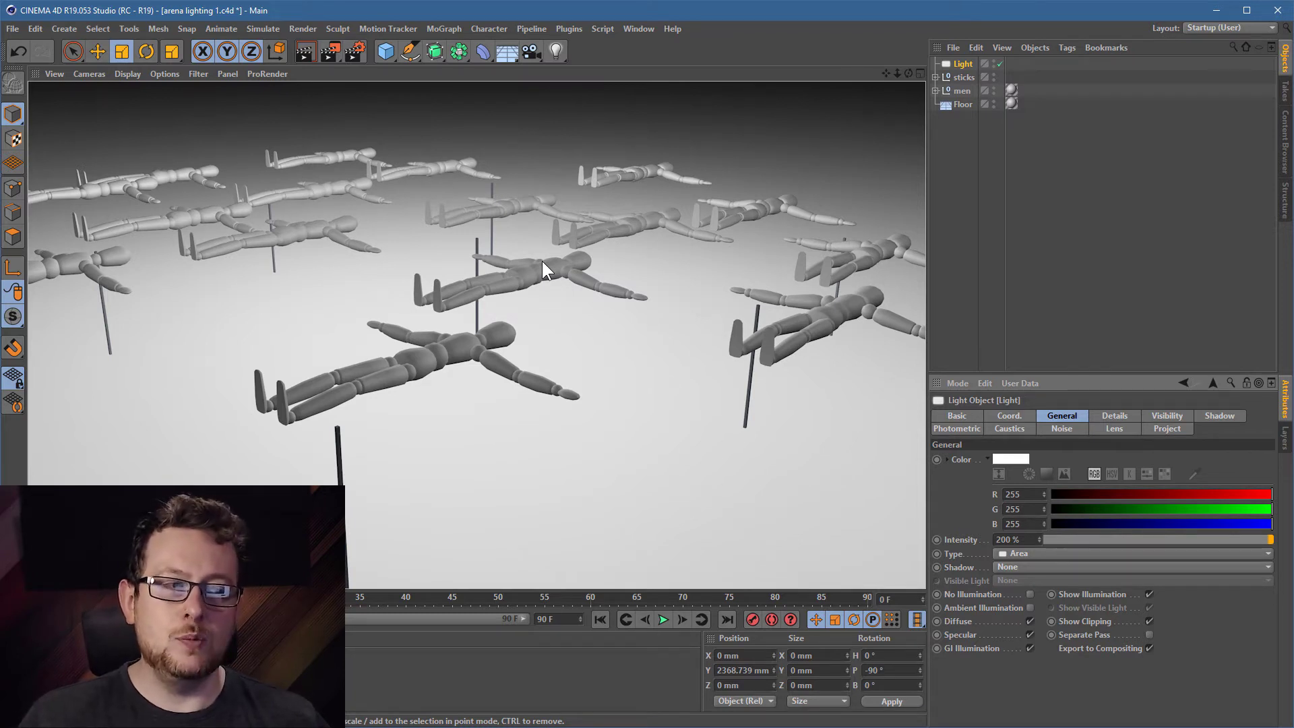
mouse_move(635, 186)
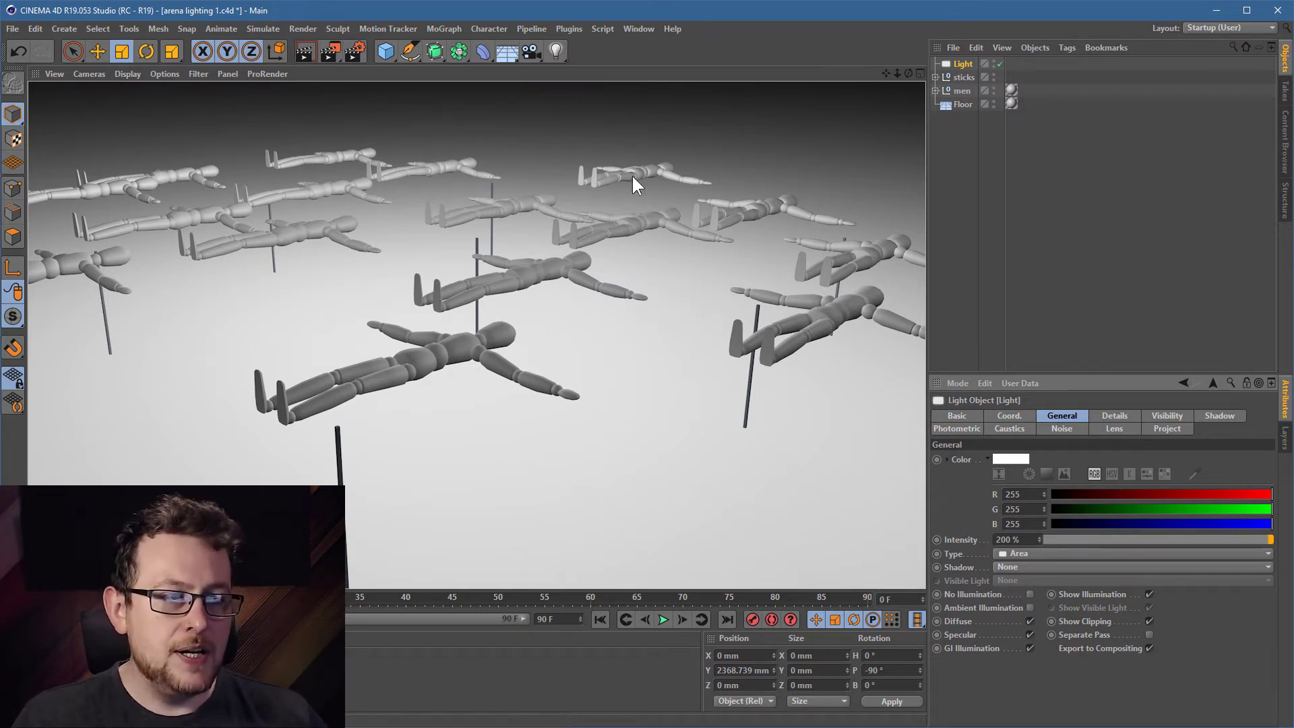
Step: Give the area light Raytraced (Hard) shadows and hide the men null
left_click(1131, 567)
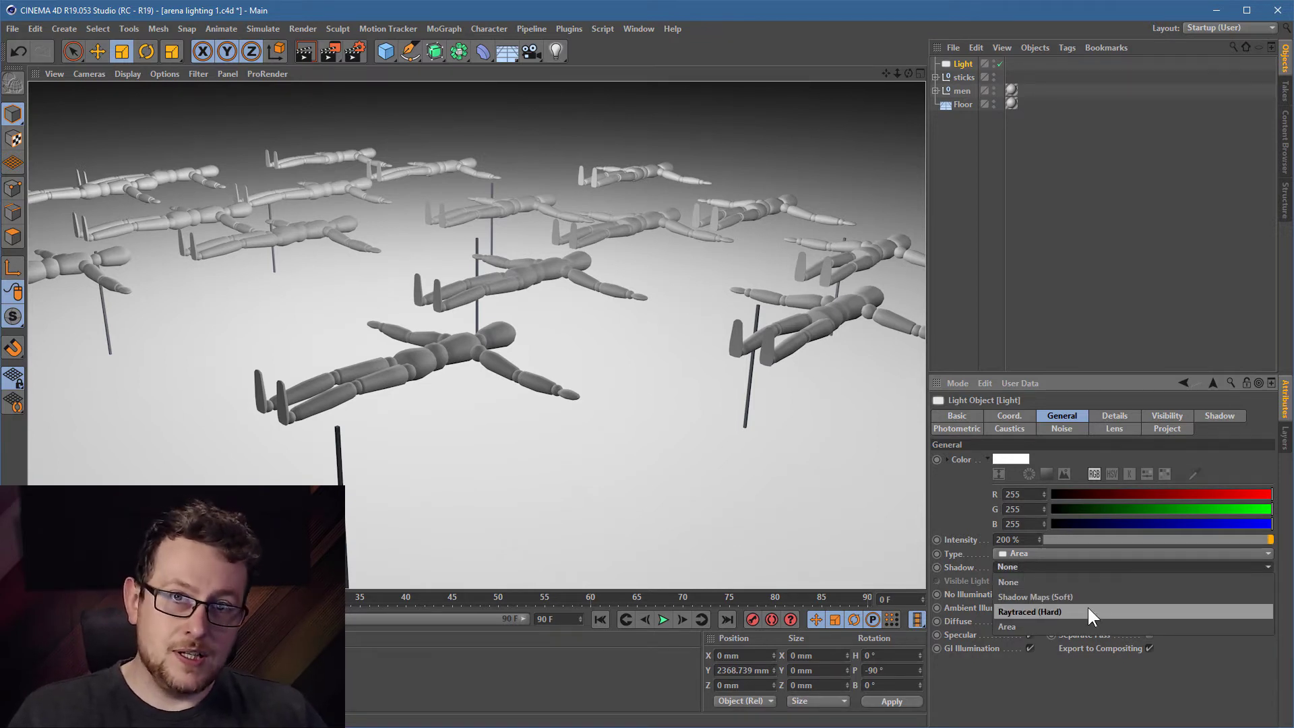
left_click(1028, 612)
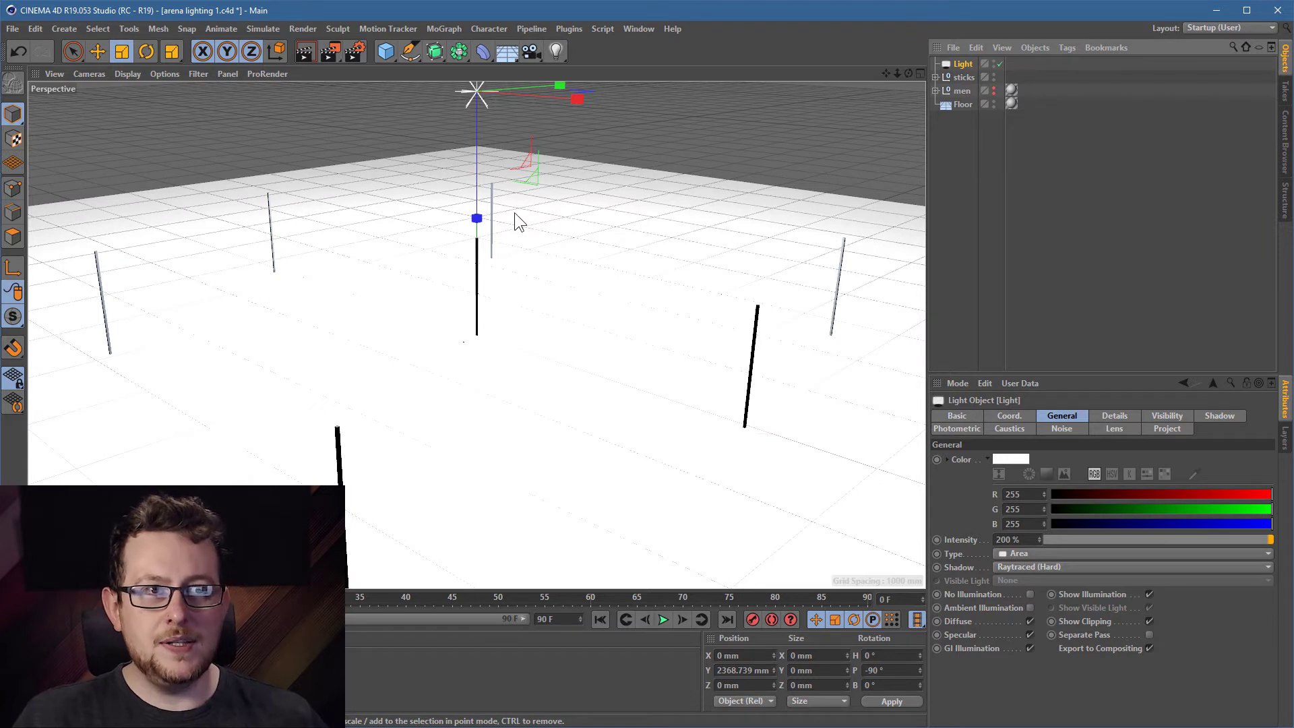
mouse_move(475, 248)
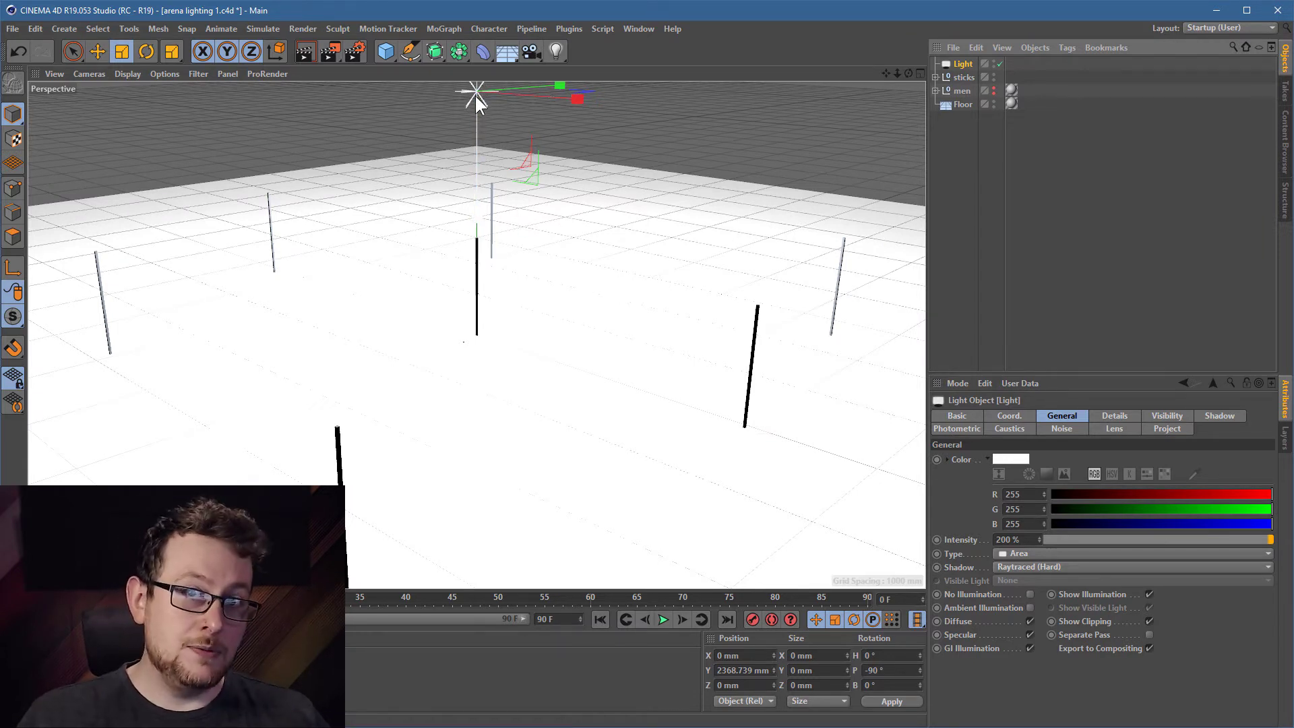
left_click(476, 218)
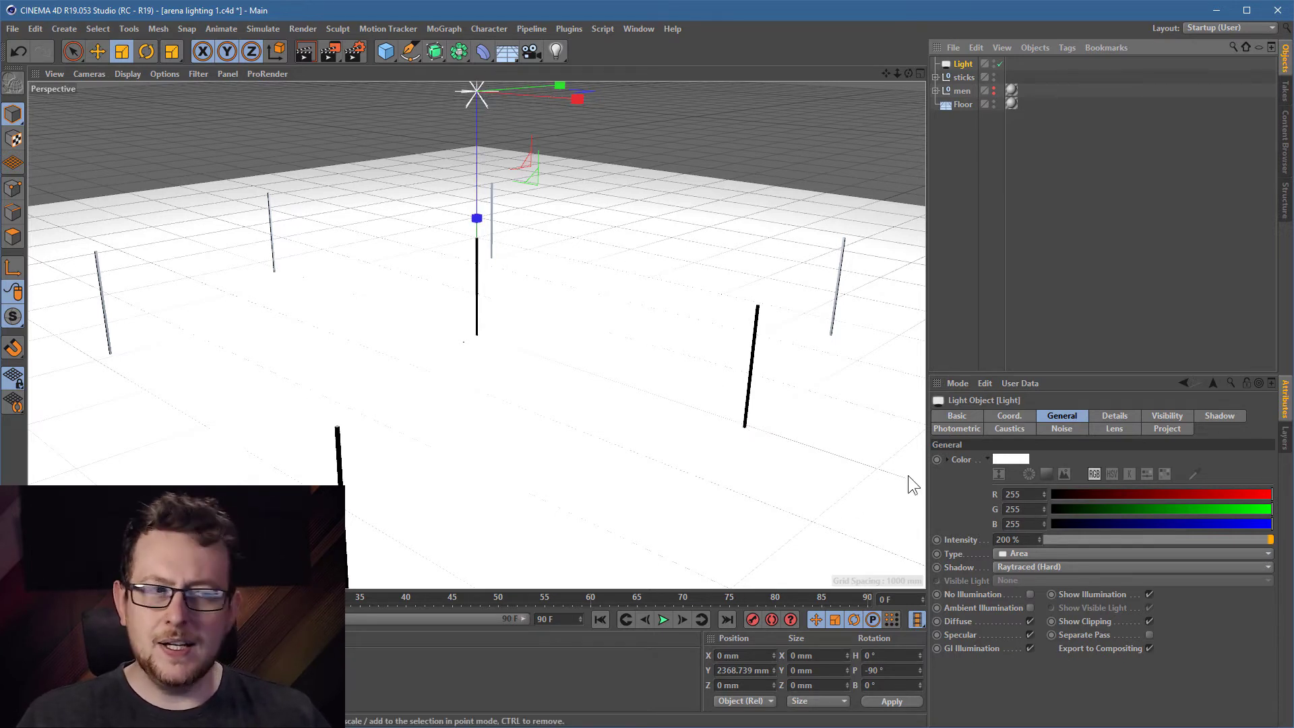
mouse_move(695, 431)
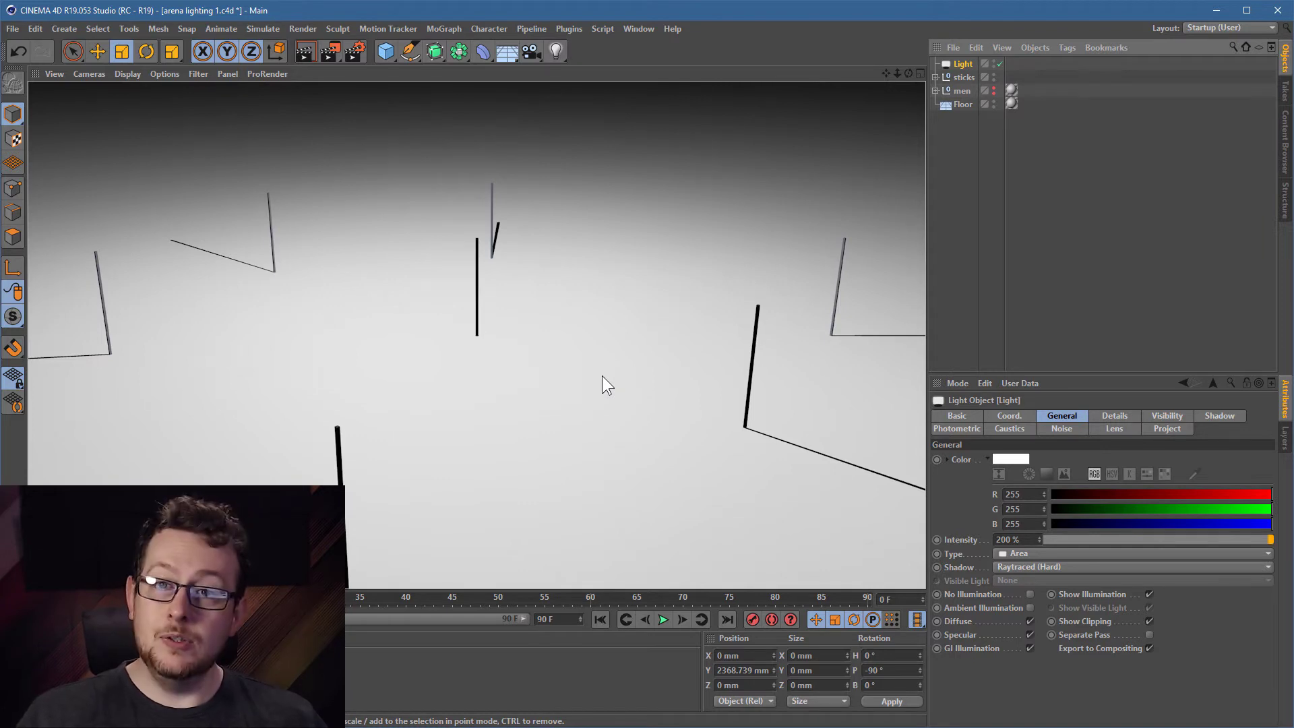
mouse_move(323, 274)
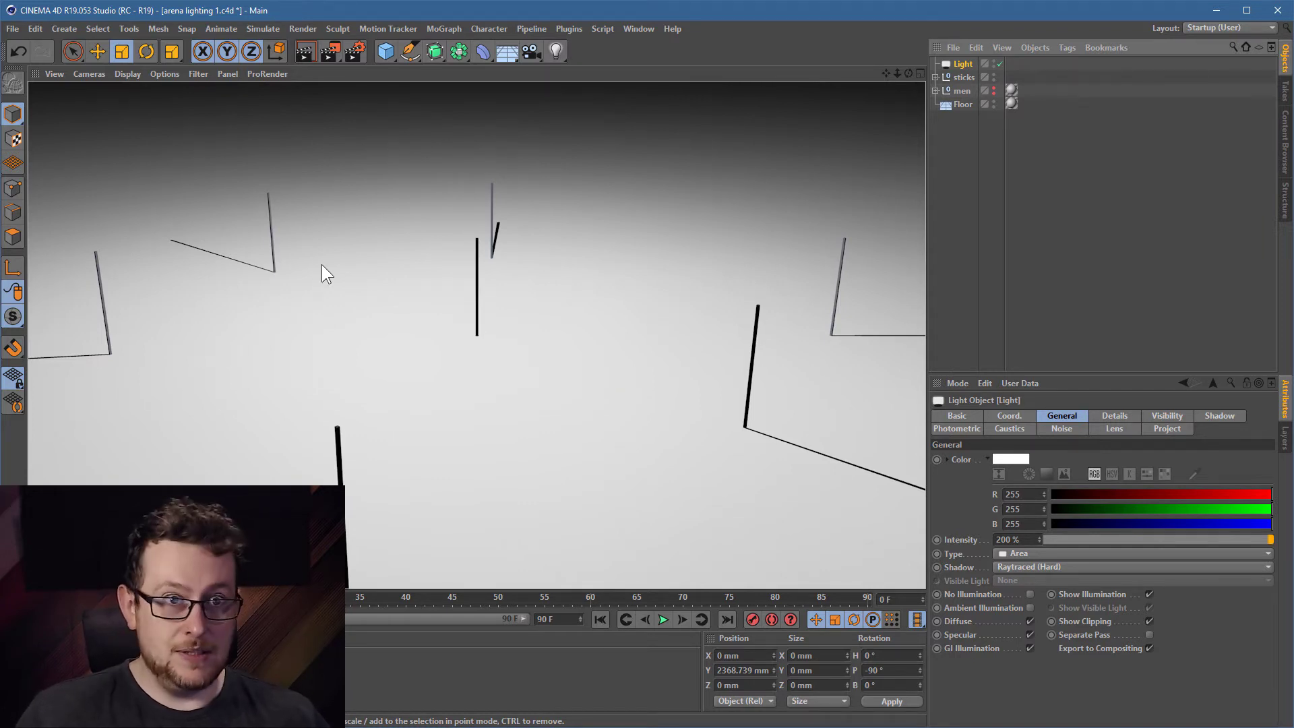
mouse_move(186, 272)
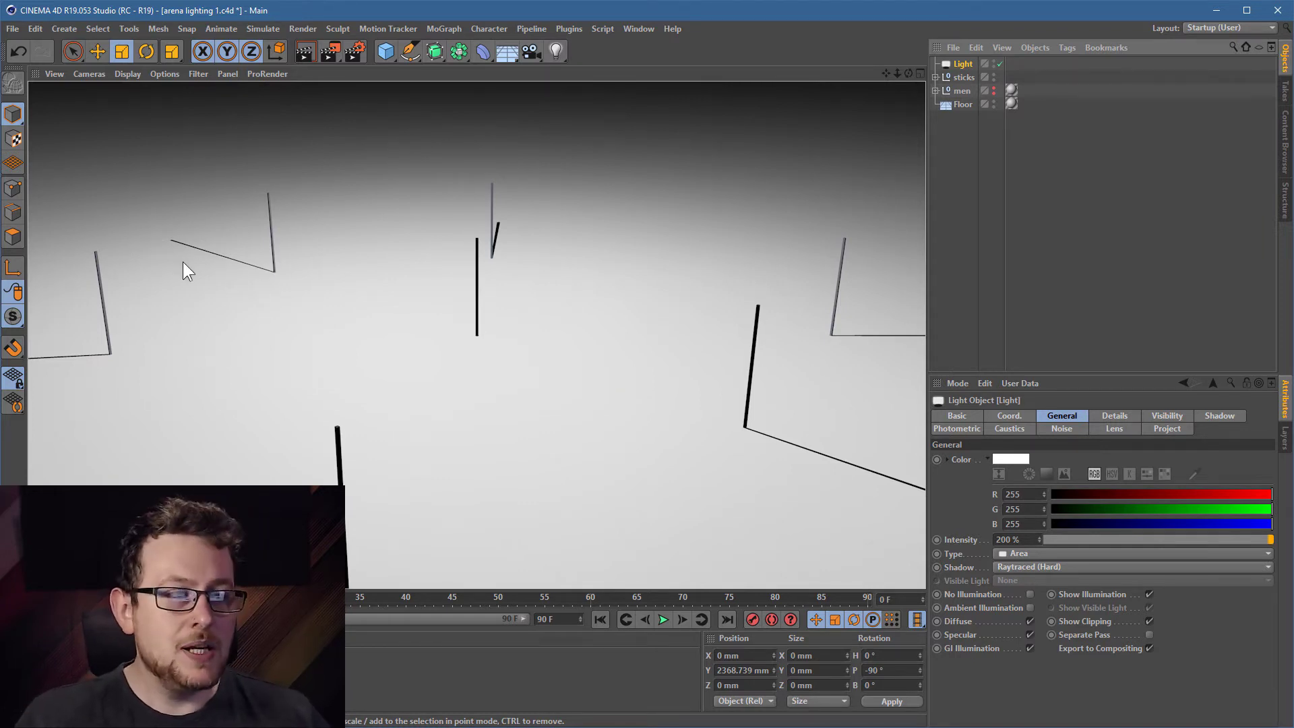
Step: Reopen the area light's shadow type choices
left_click(1130, 566)
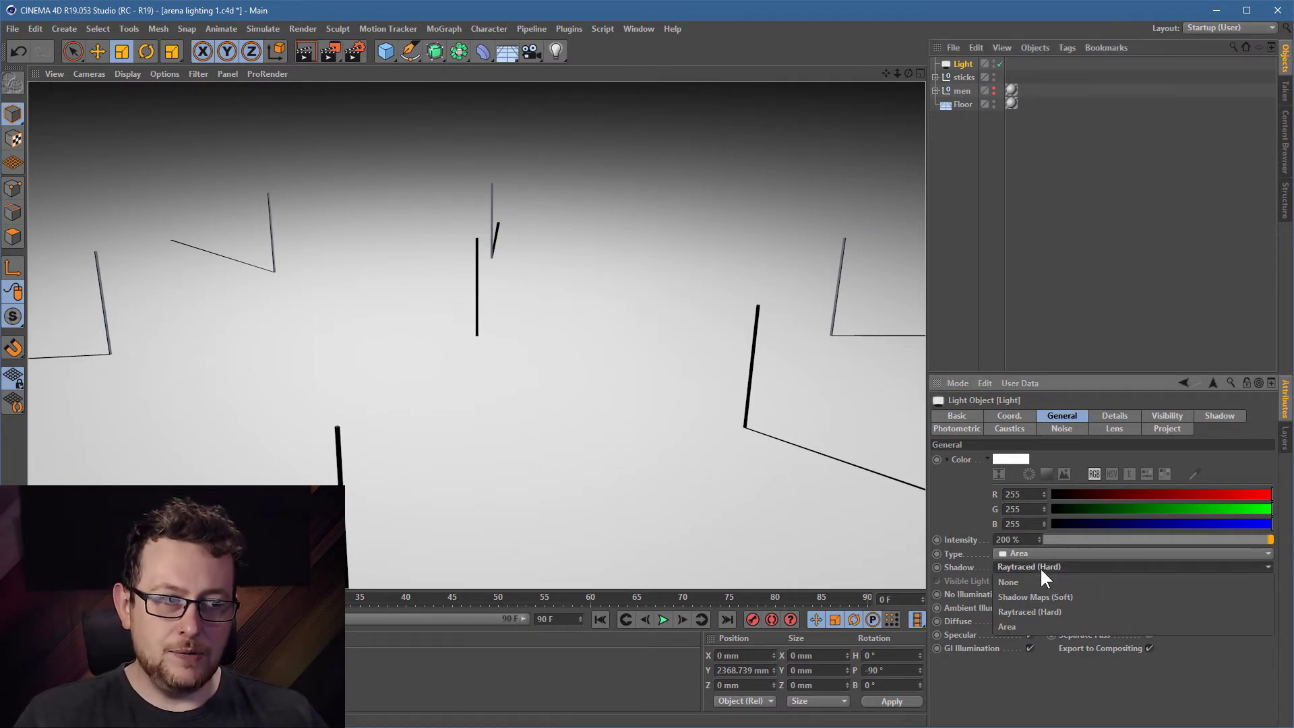
mouse_move(1035, 597)
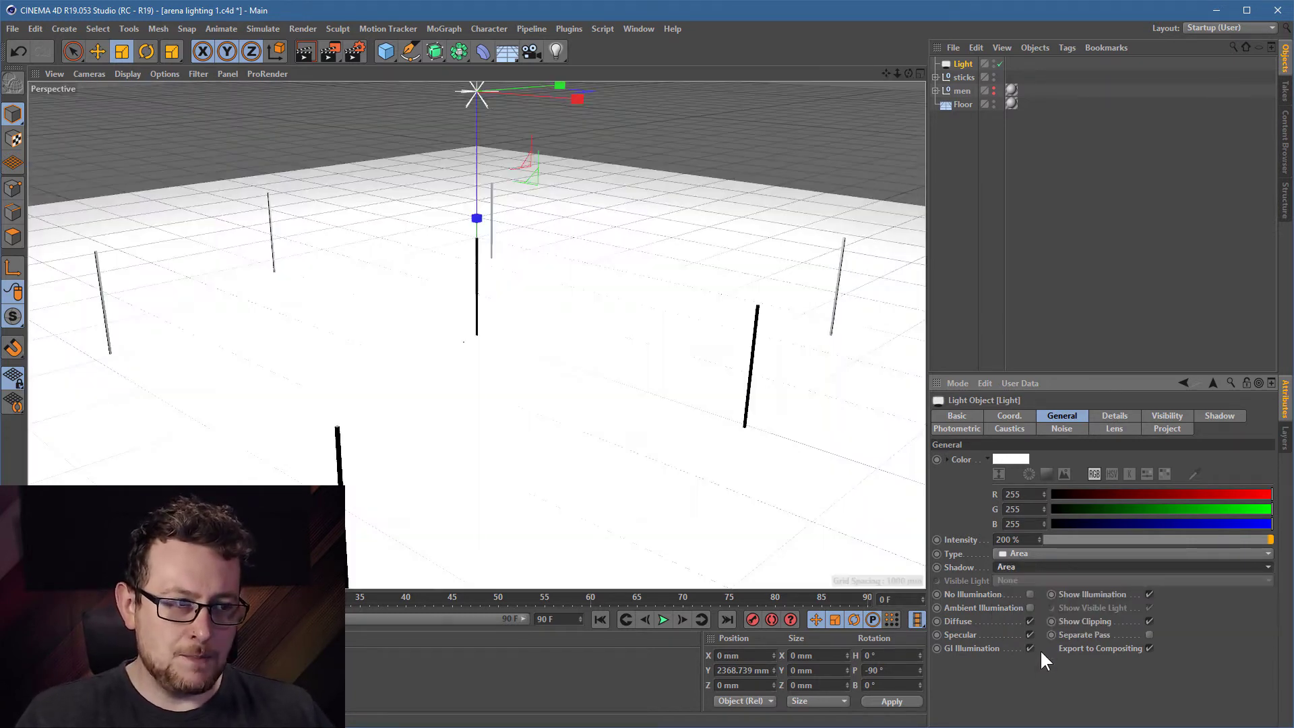
mouse_move(304, 51)
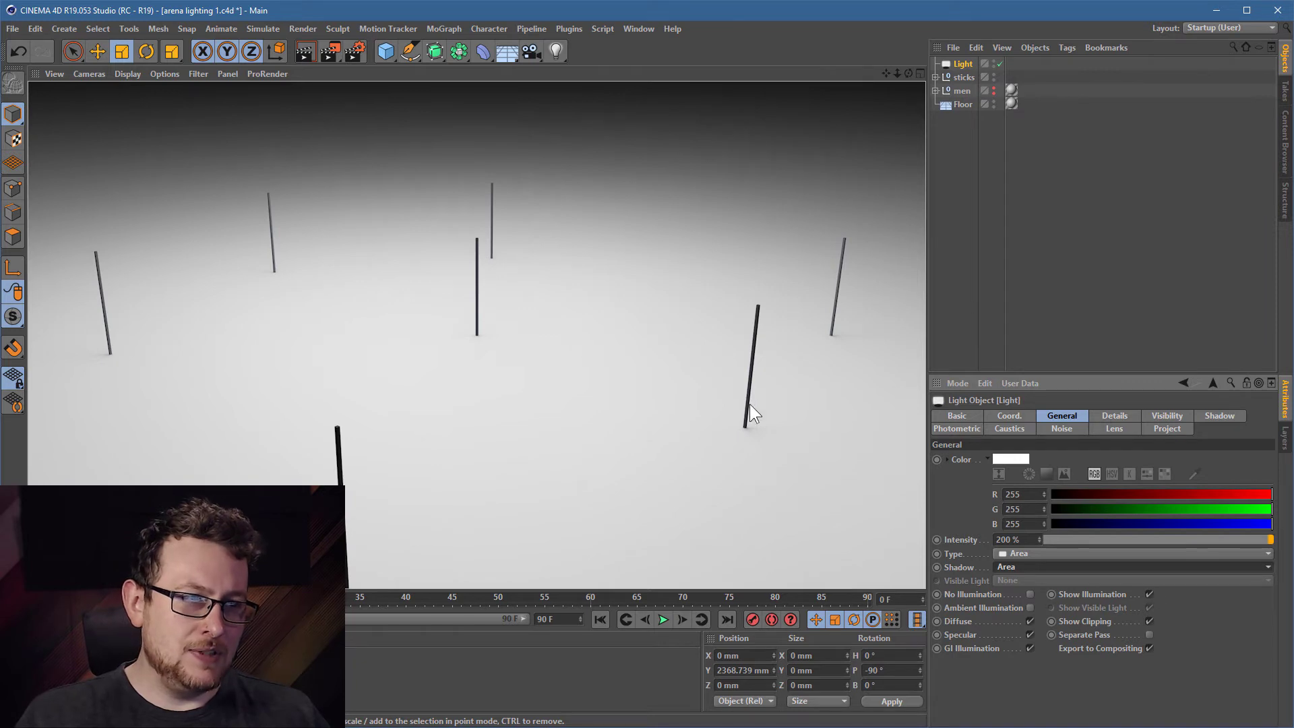
mouse_move(726, 437)
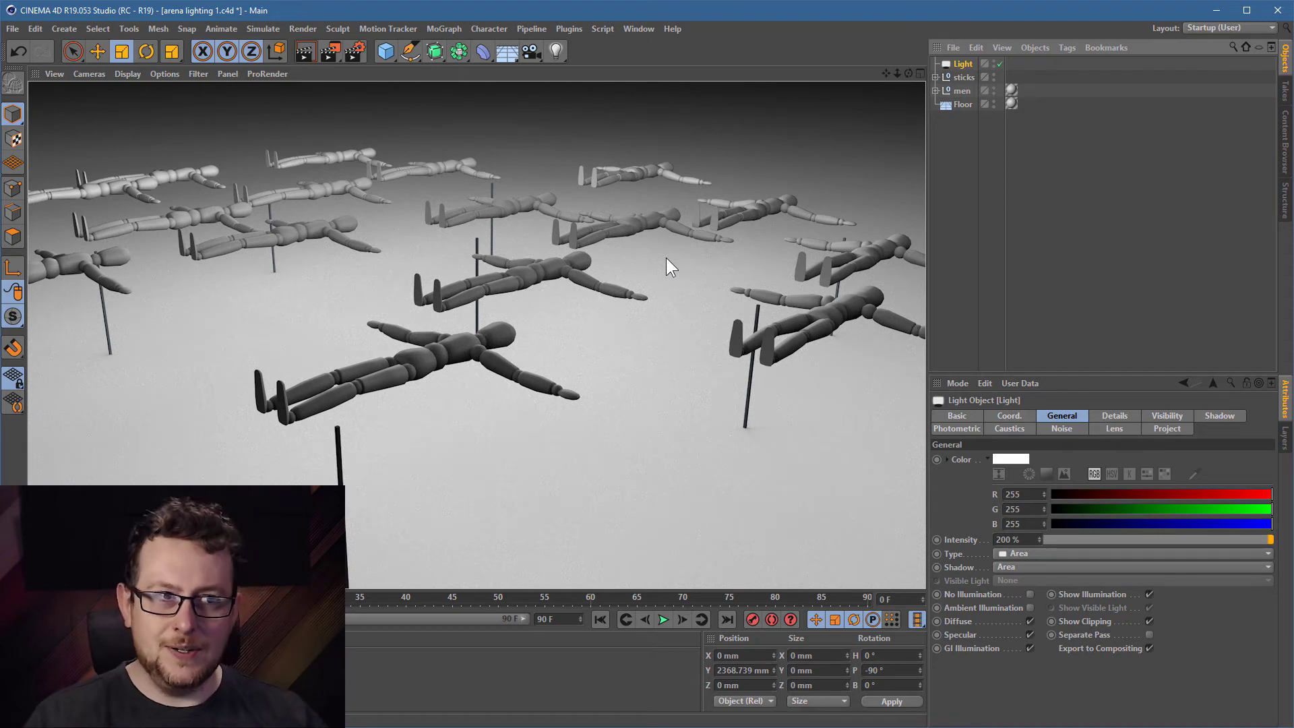
mouse_move(553, 409)
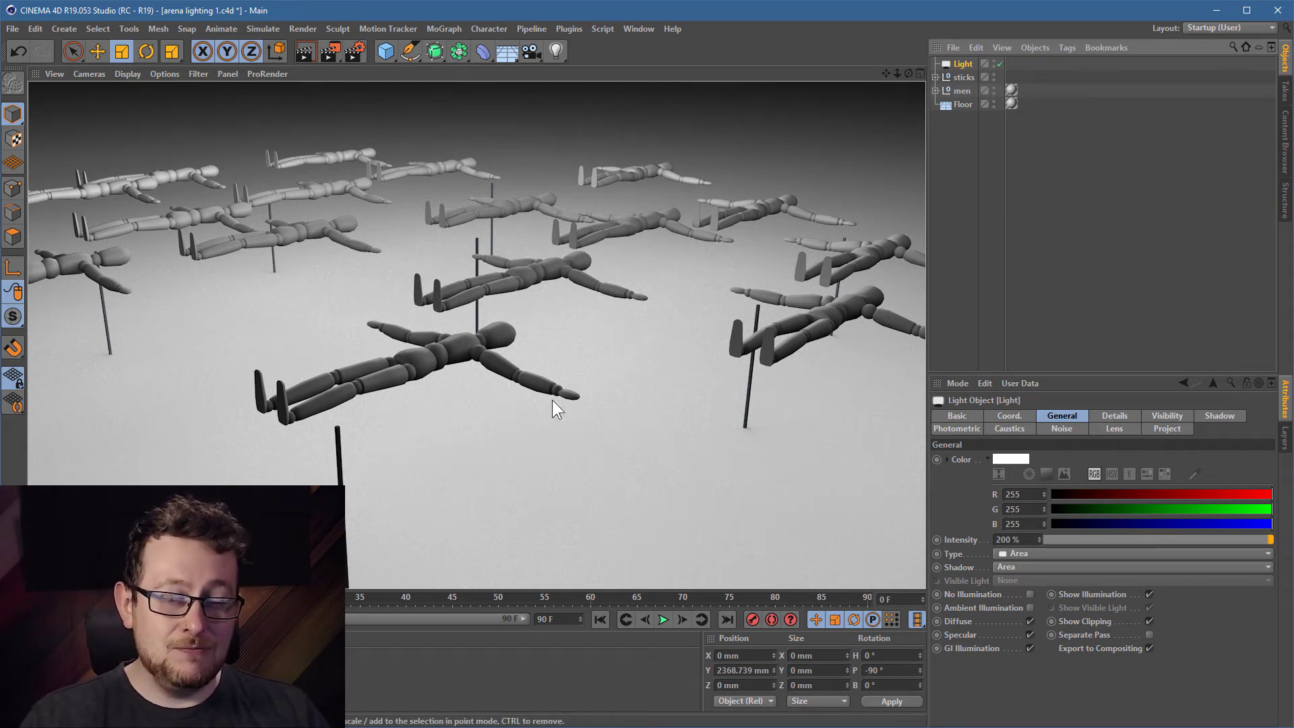
mouse_move(599, 288)
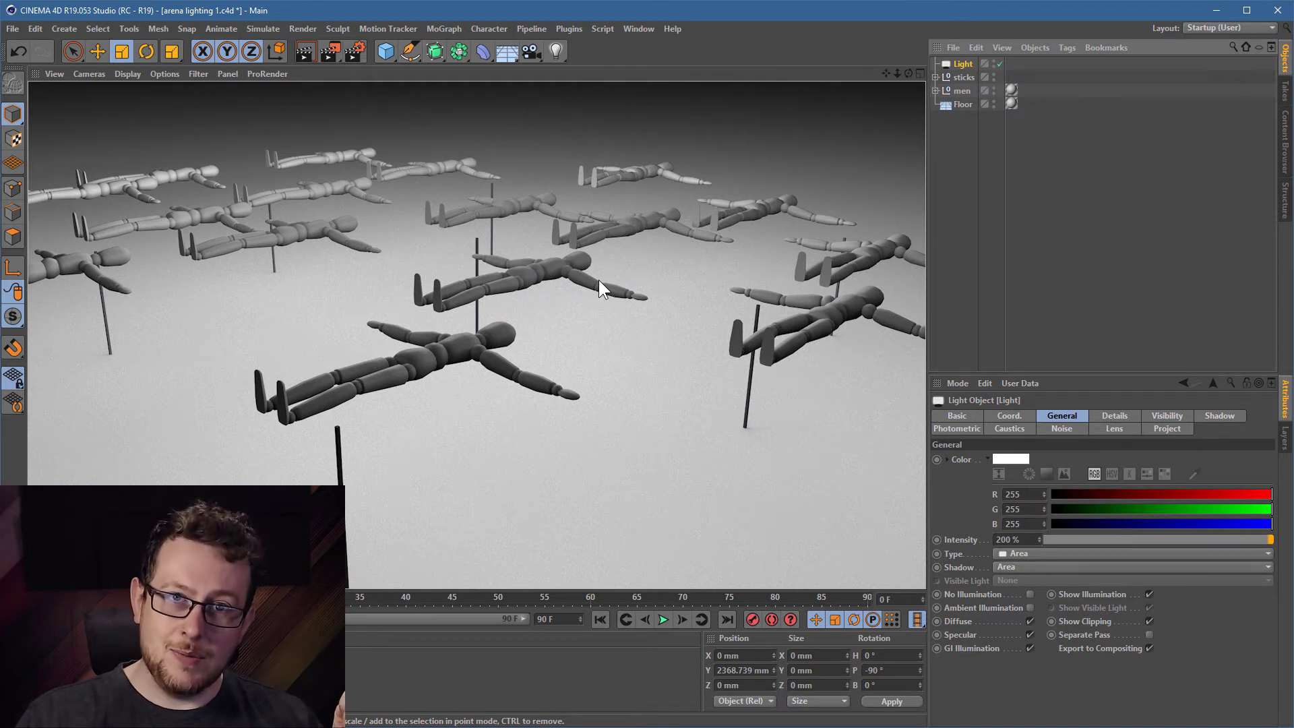
mouse_move(1093, 495)
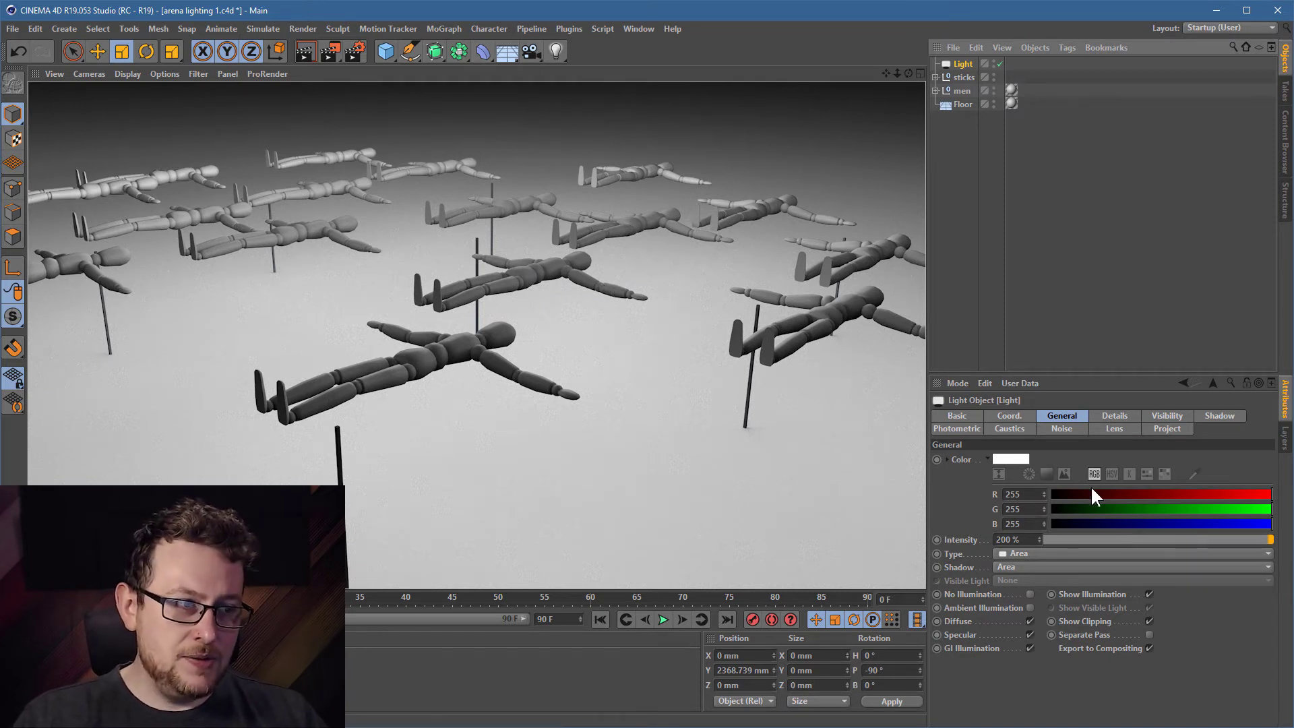
mouse_move(1018, 606)
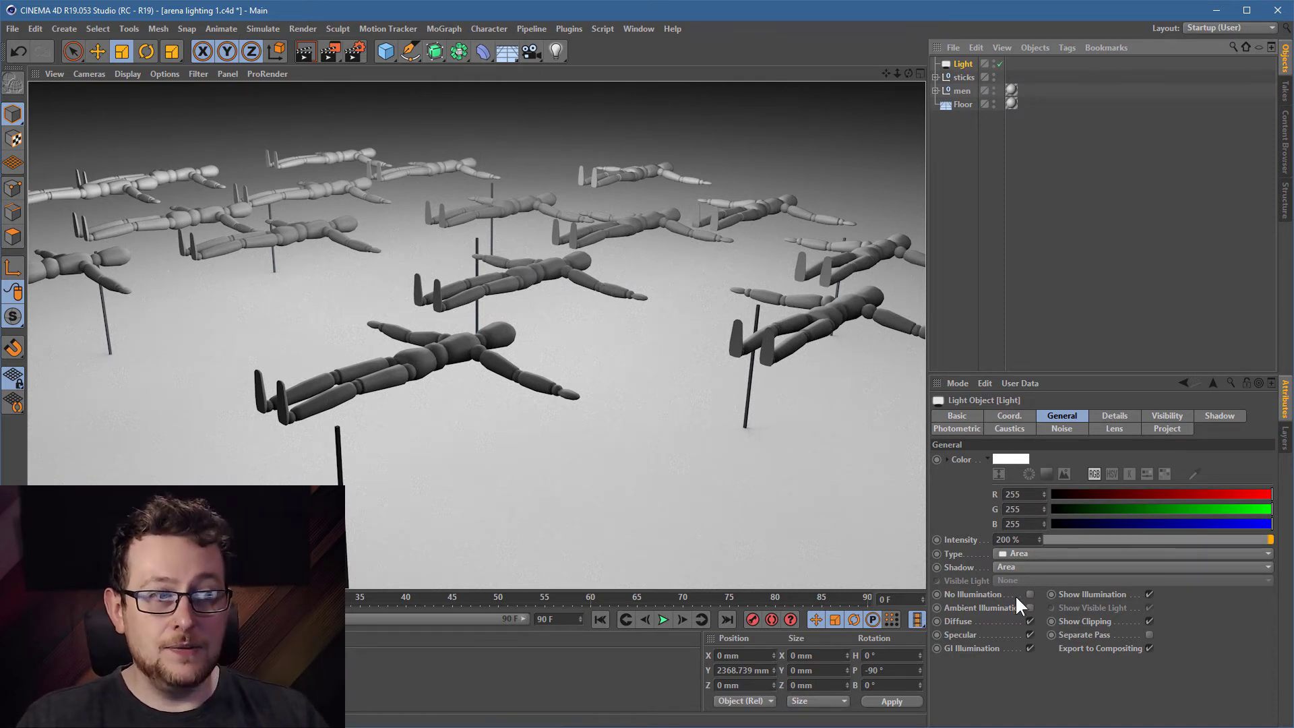
Step: Open the light's shadow type choices to set Shadow to None
left_click(1135, 568)
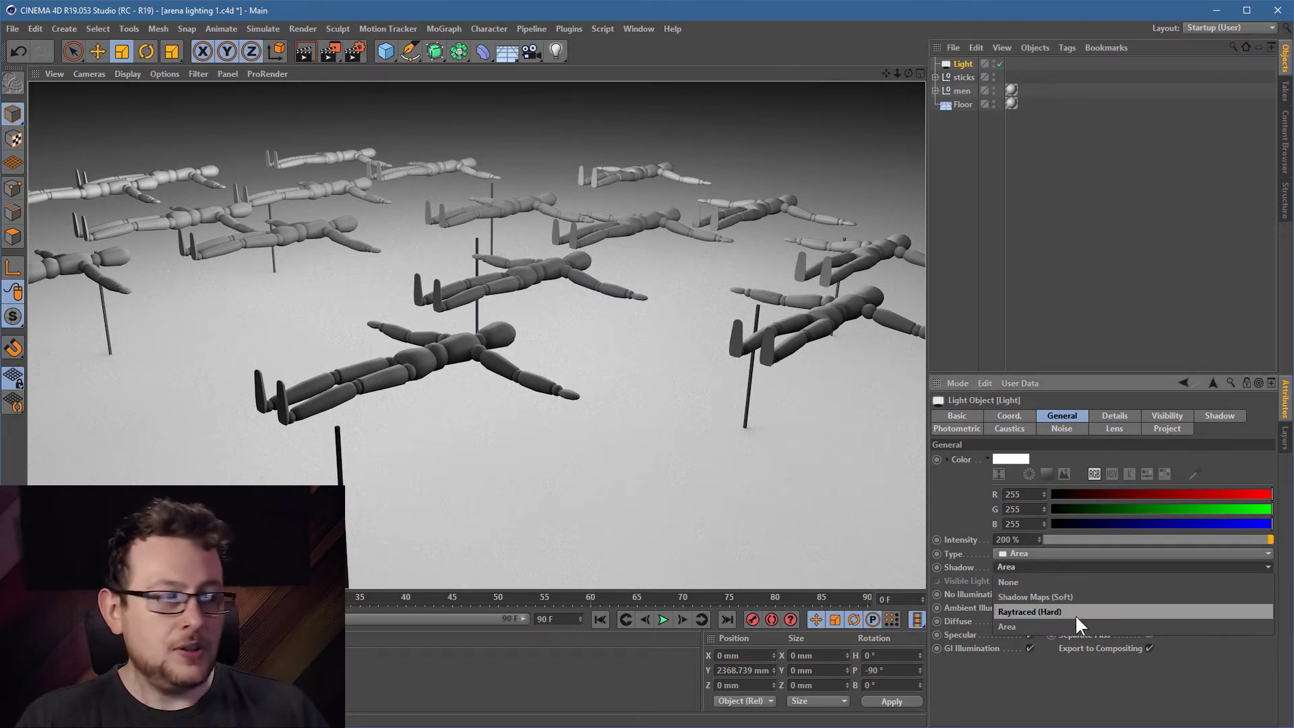
mouse_move(1035, 597)
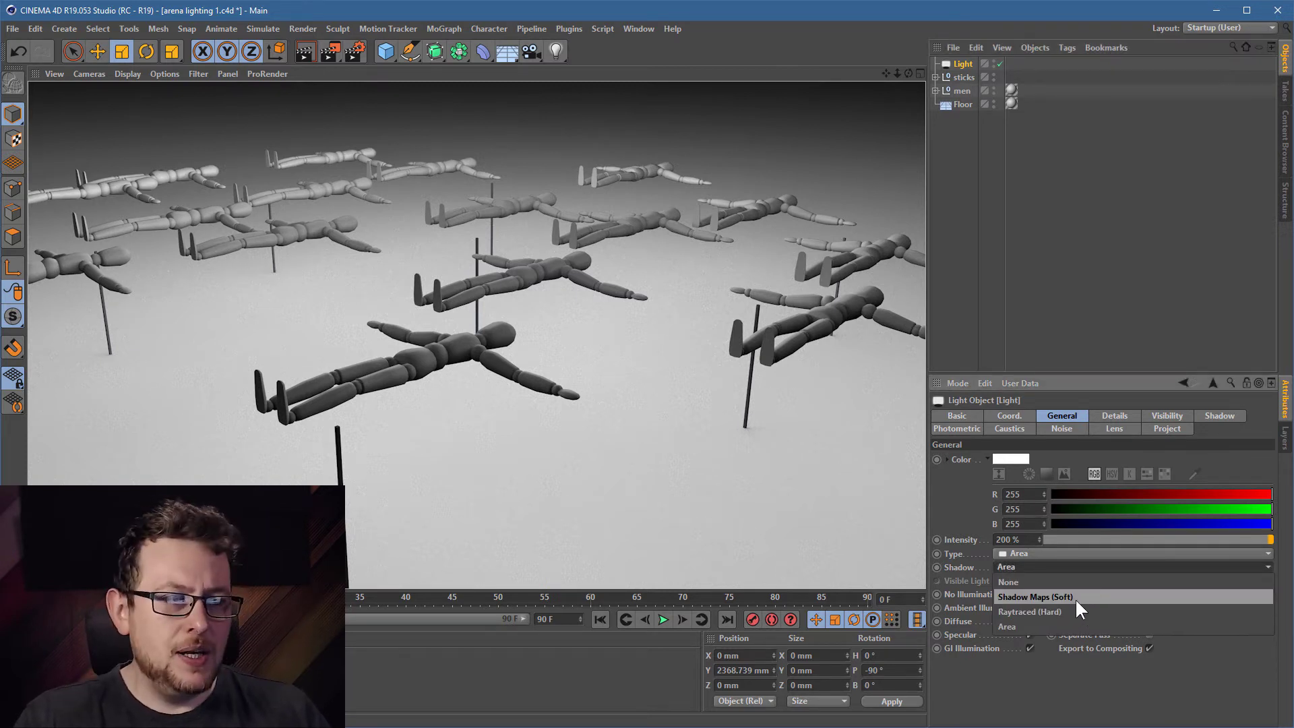
mouse_move(1039, 627)
type("area ")
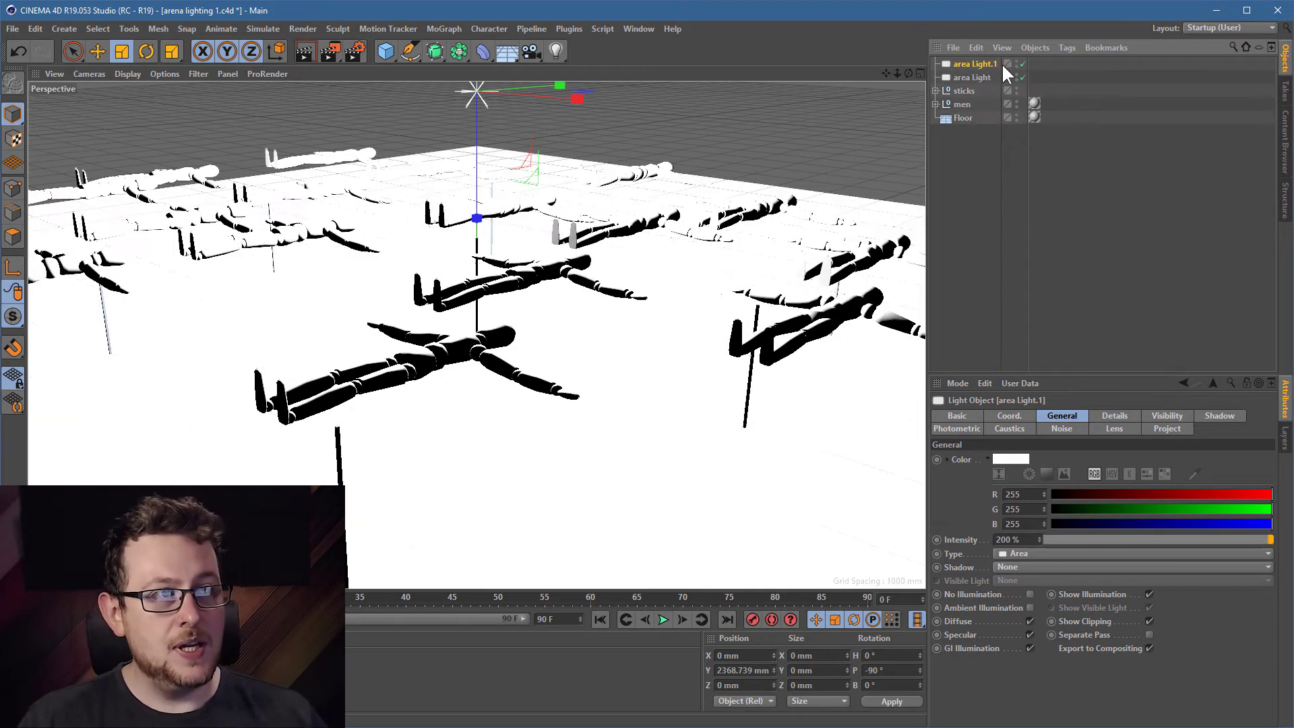
mouse_move(995, 70)
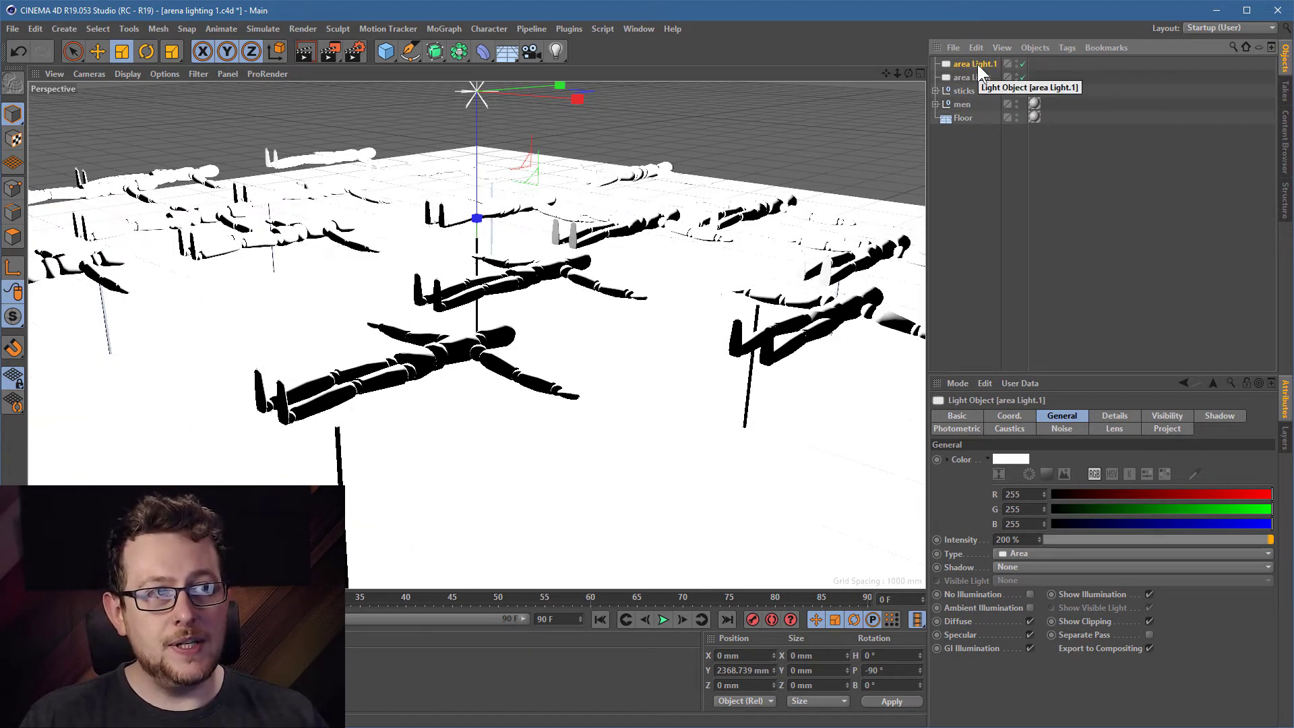
Step: Rename the duplicate to parallel Light and set its type to Parallel
double_click(976, 63)
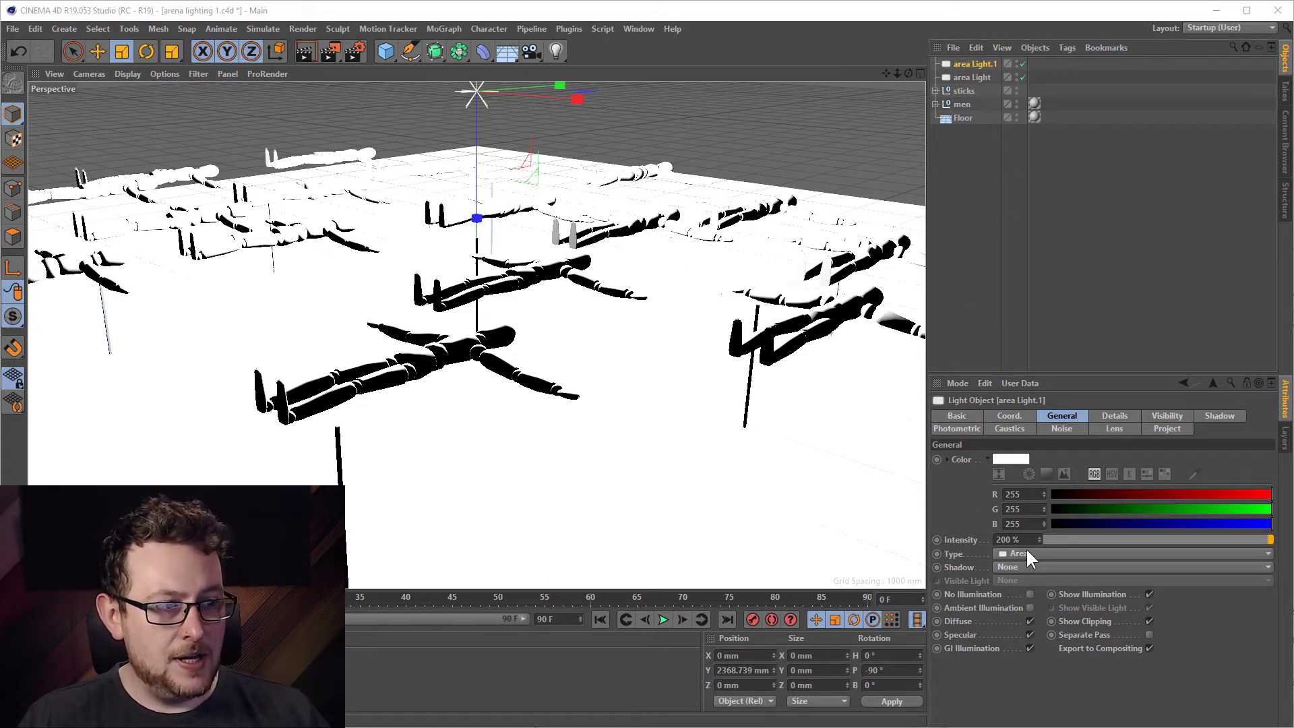
left_click(1130, 553)
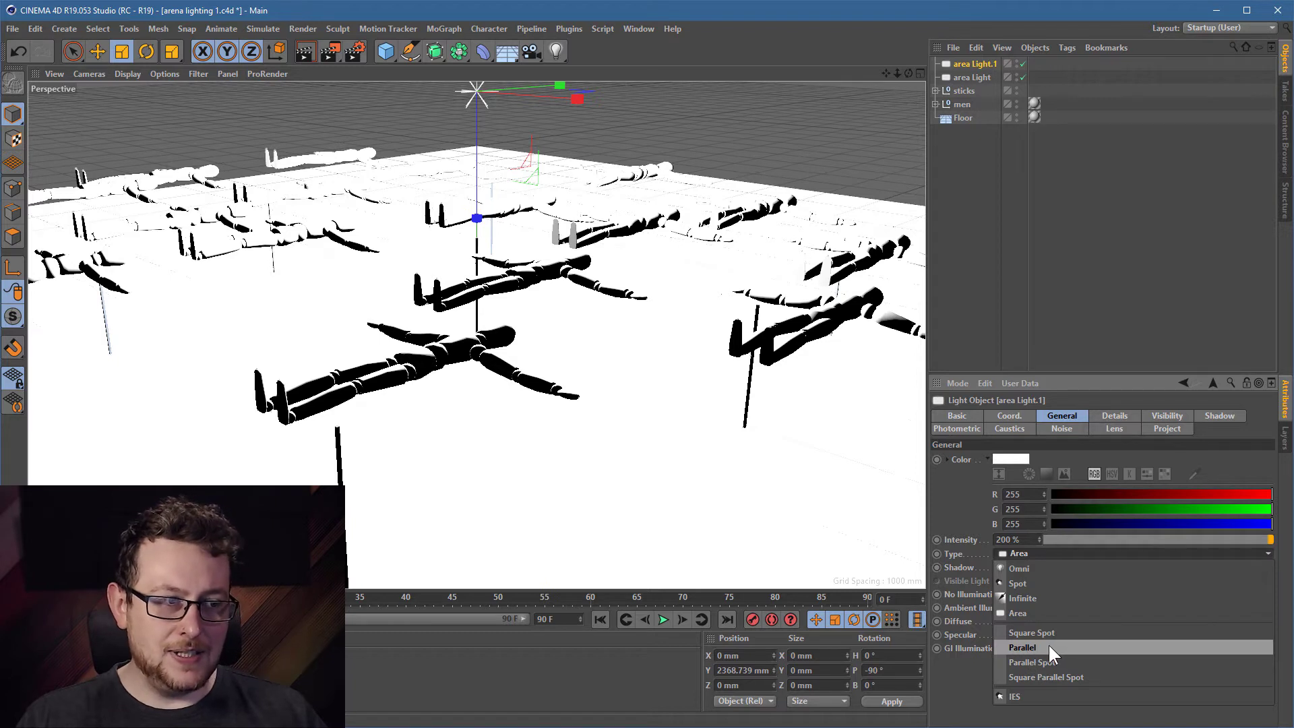
left_click(1021, 647)
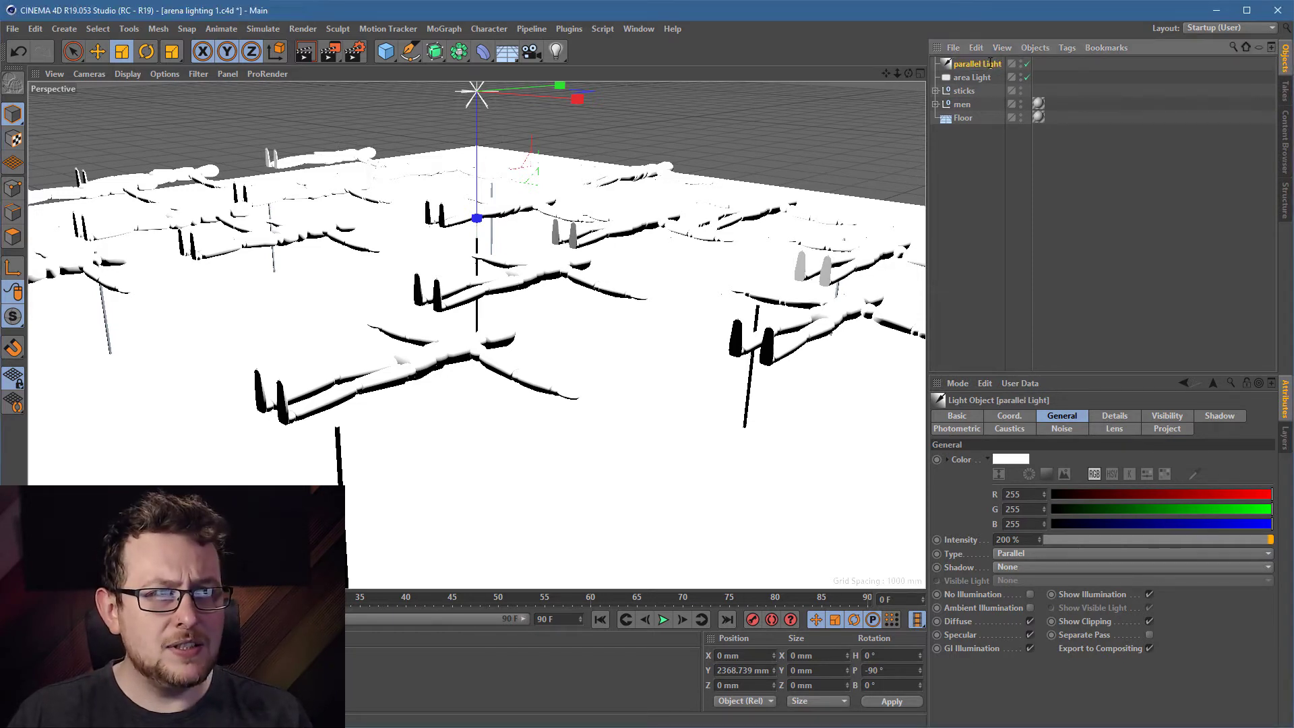
mouse_move(995, 74)
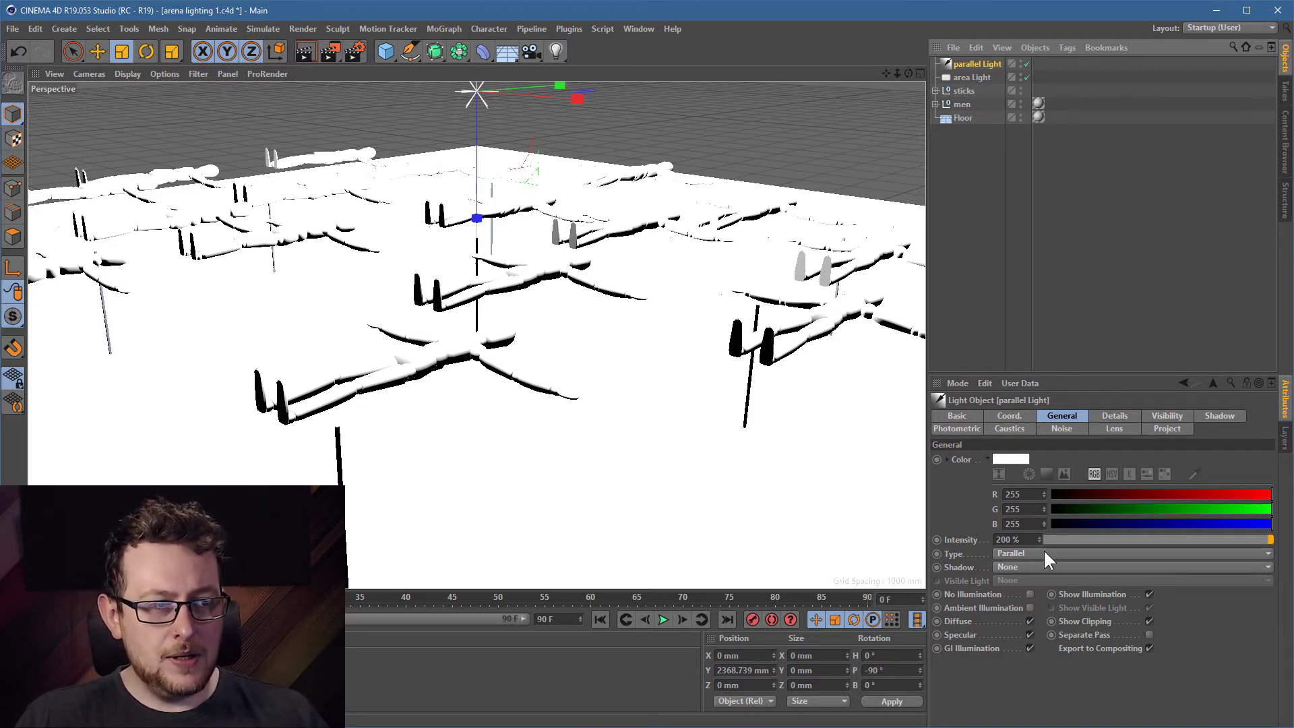
mouse_move(969, 522)
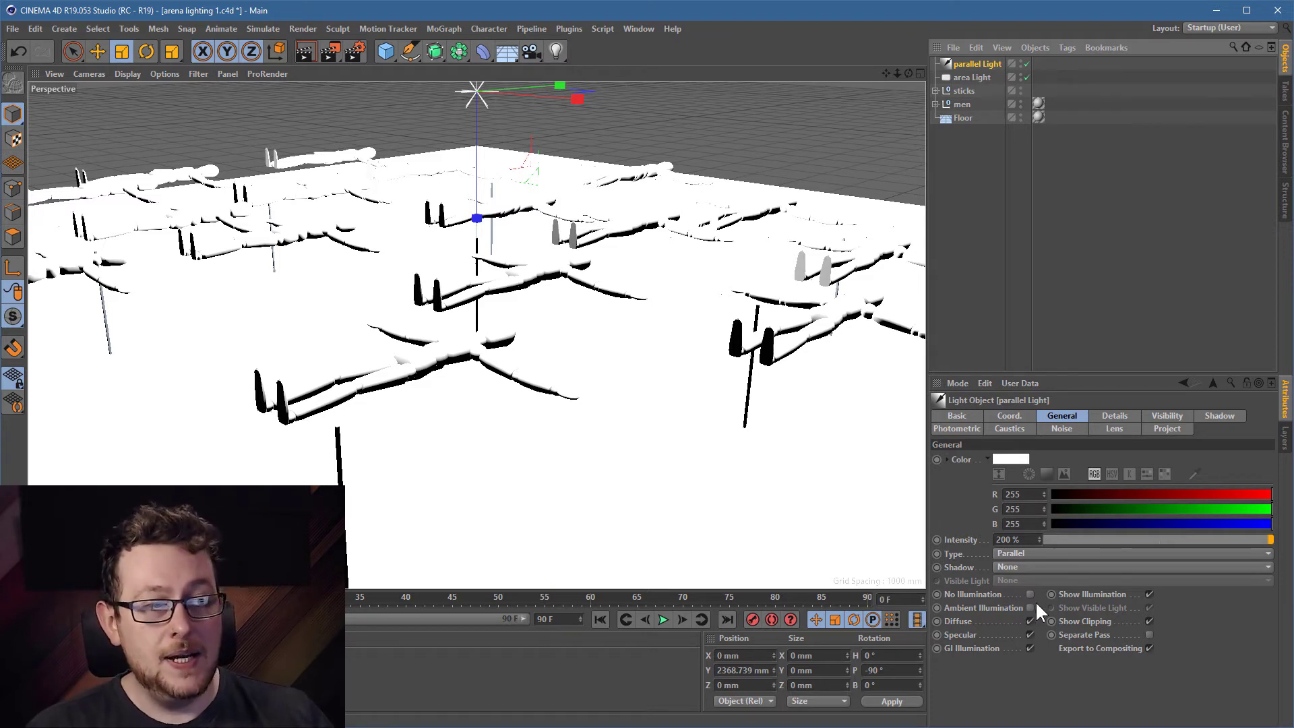
Step: Give parallel Light Raytraced (Hard) shadows and switch off the area light
left_click(1131, 567)
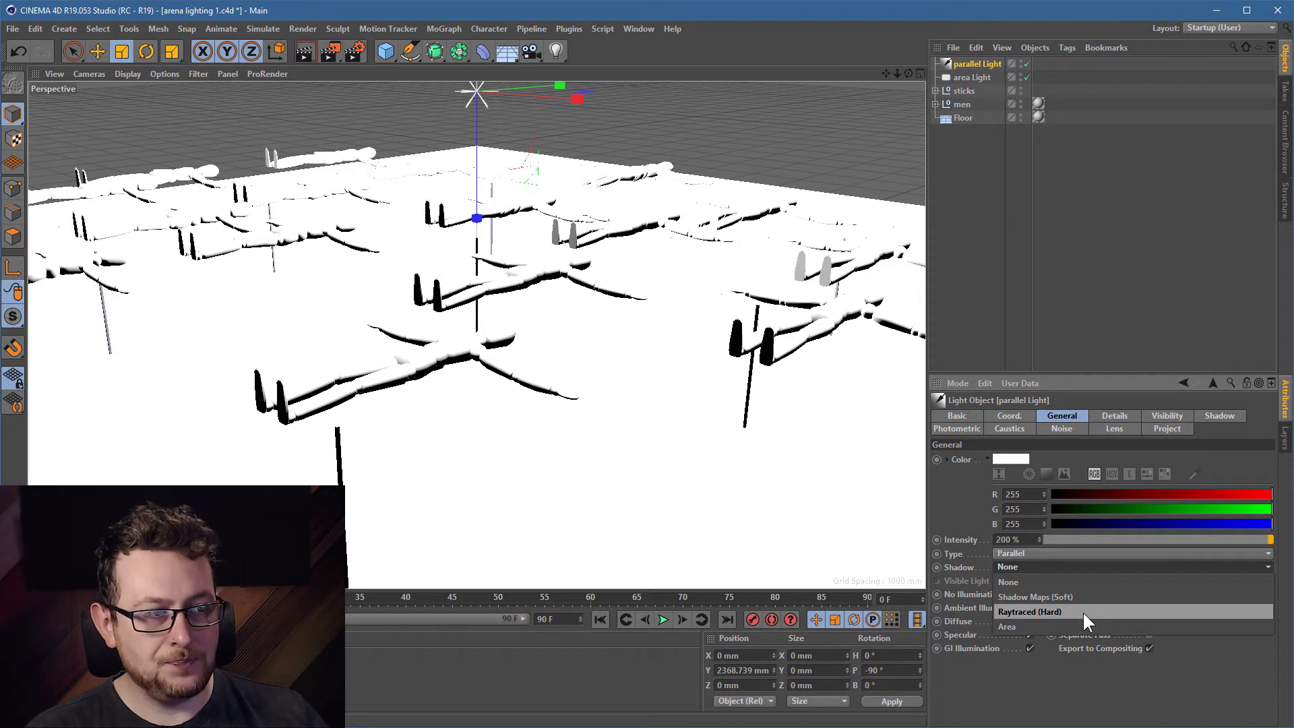
left_click(1030, 612)
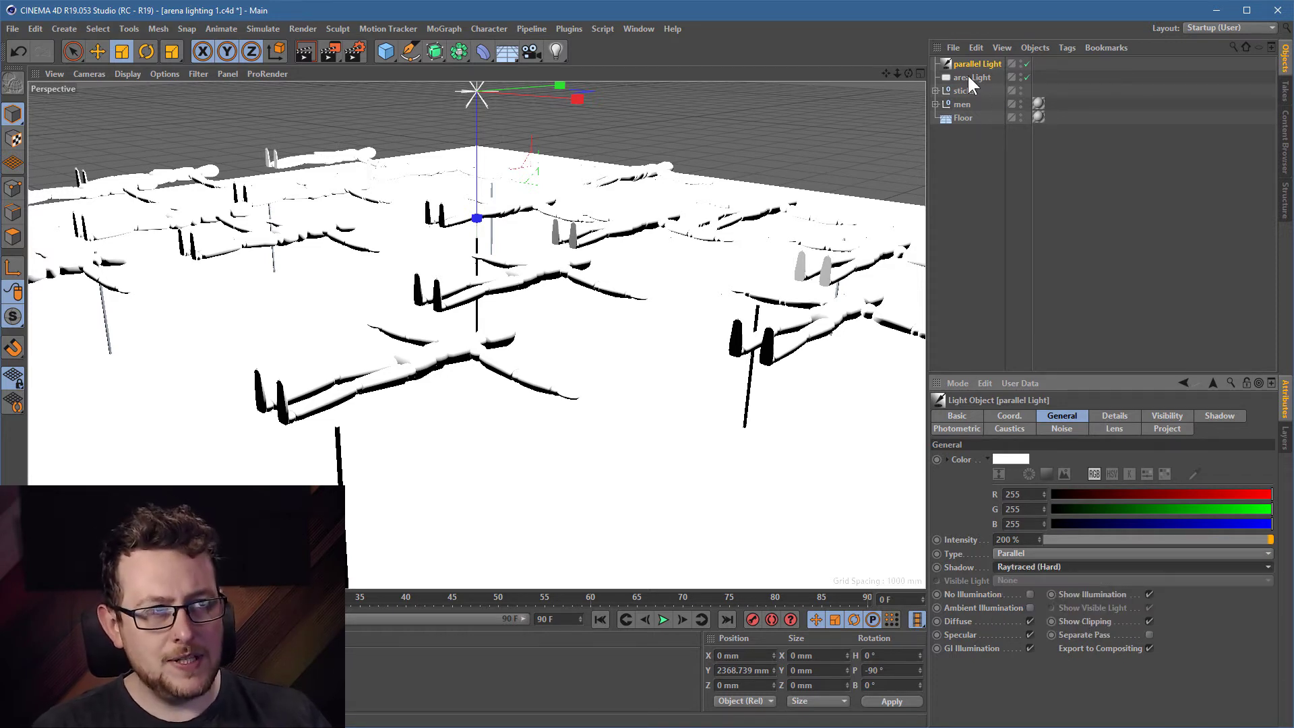
left_click(972, 76)
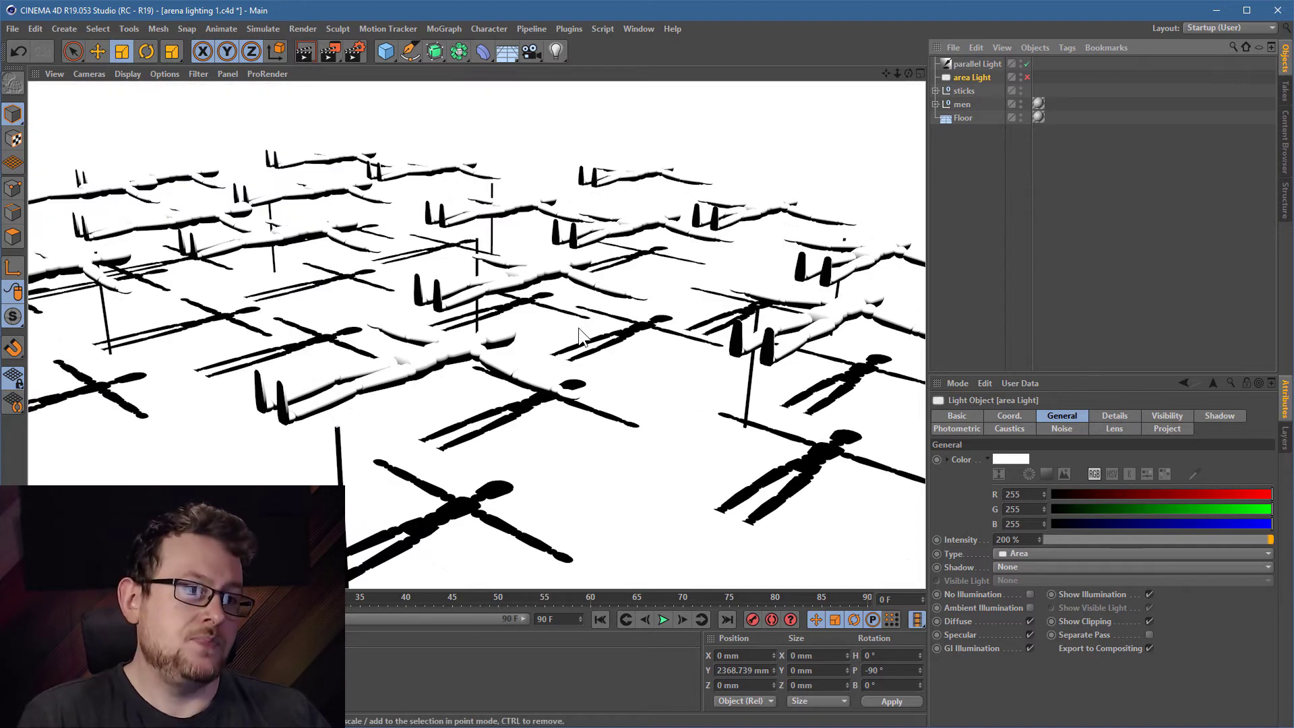
mouse_move(502, 280)
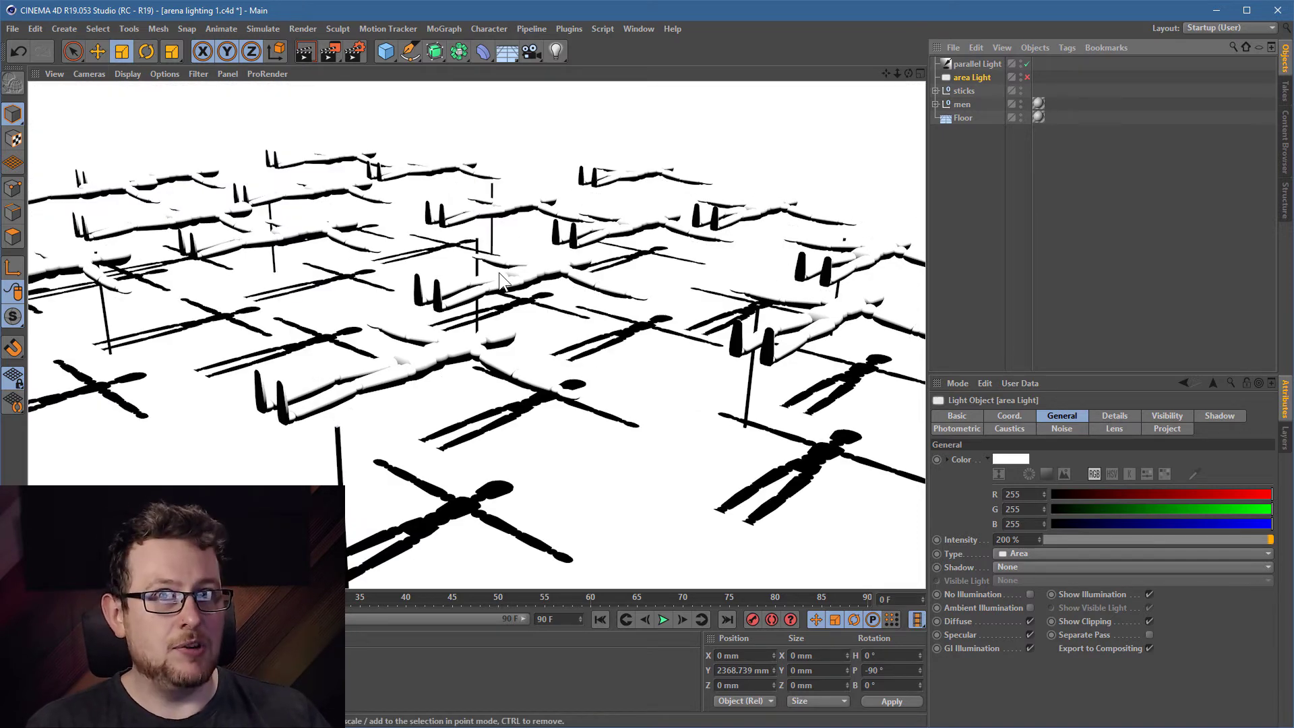
mouse_move(536, 427)
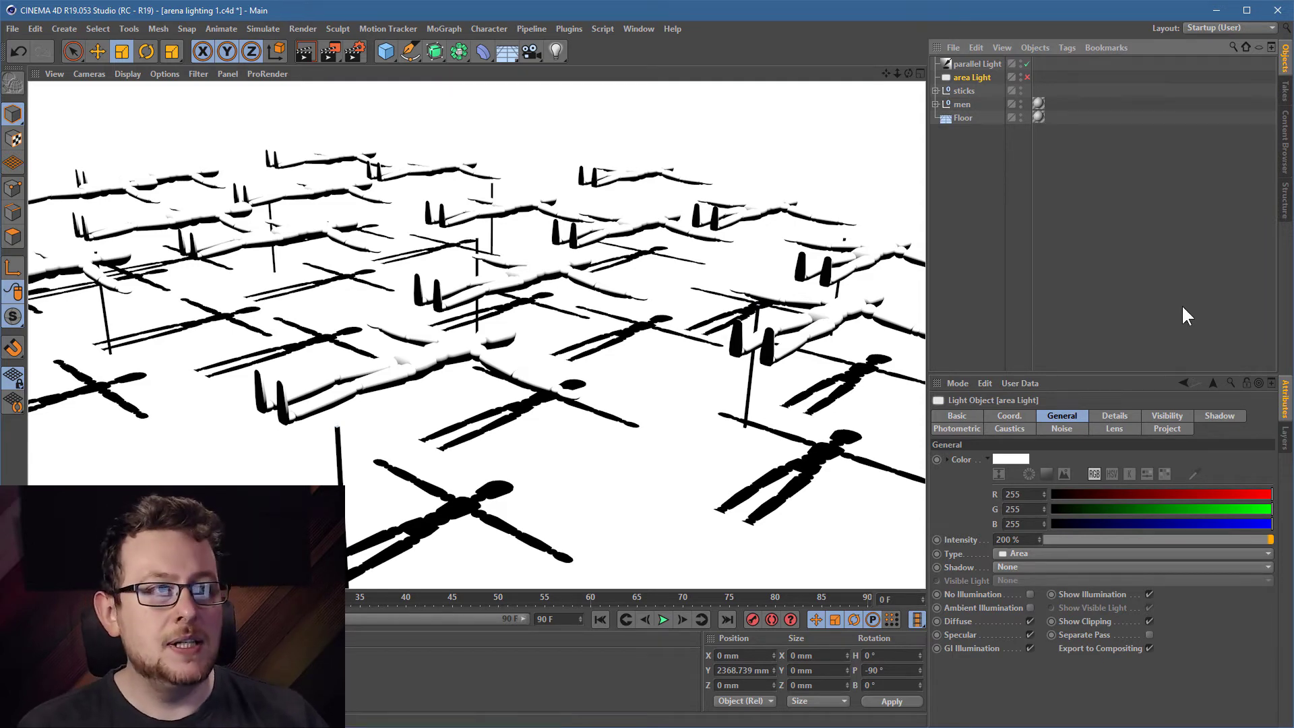
left_click(977, 63)
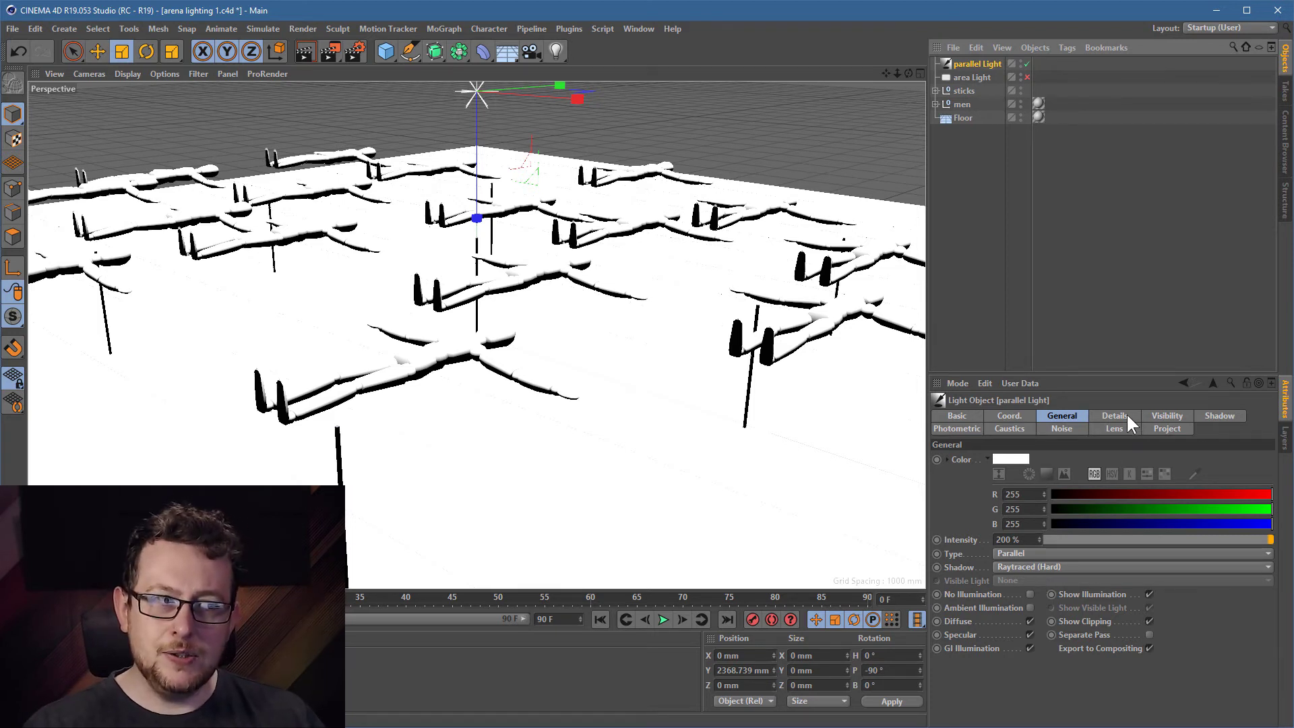
left_click(1113, 415)
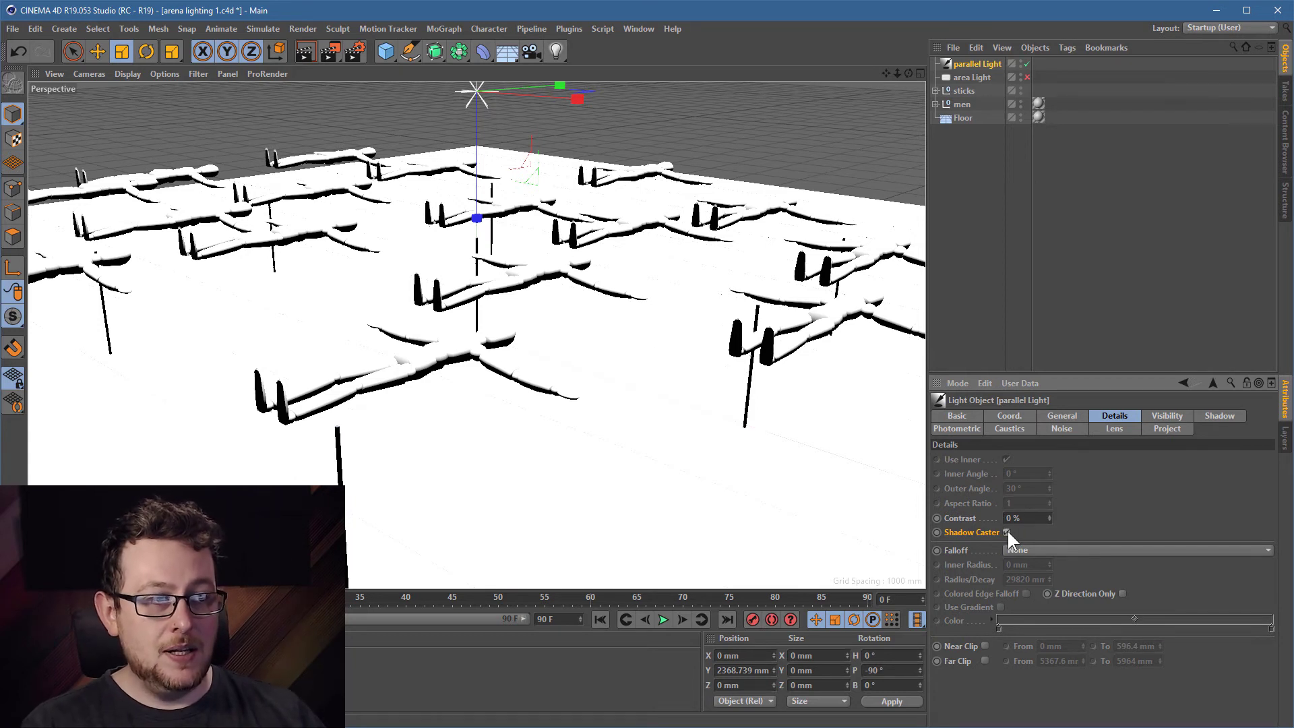
left_click(973, 77)
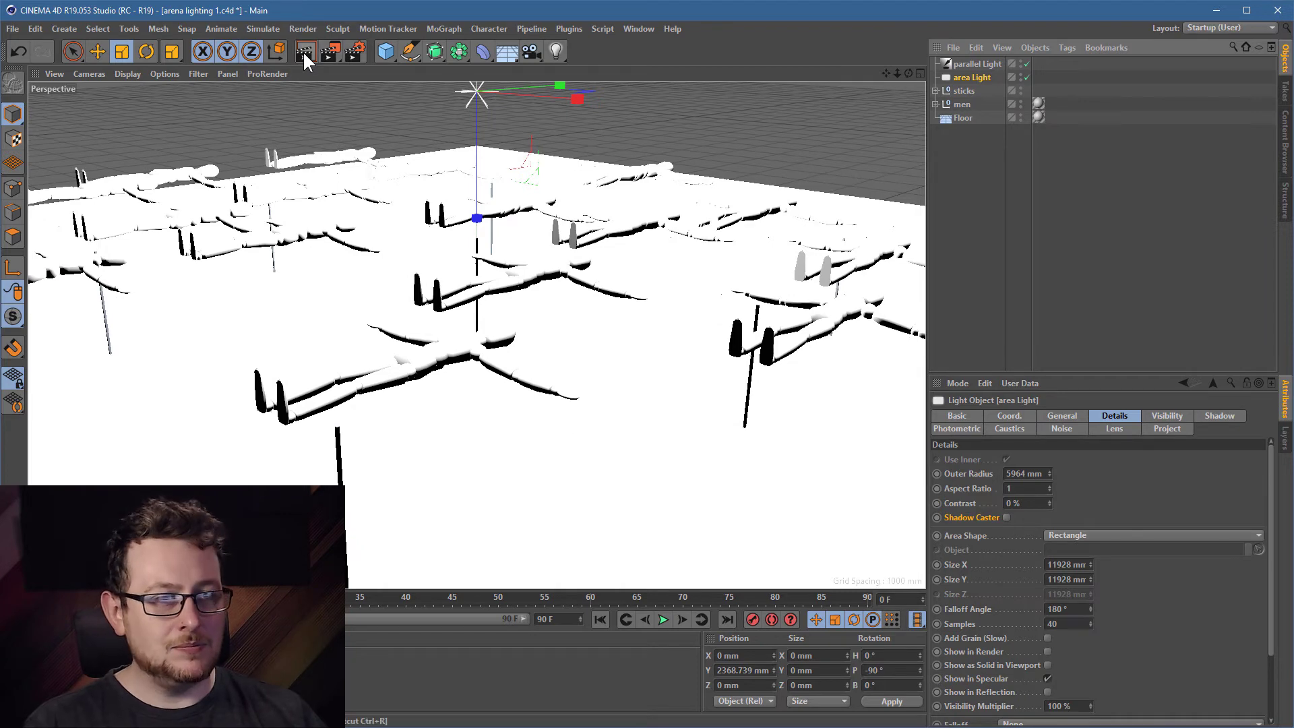
mouse_move(306, 52)
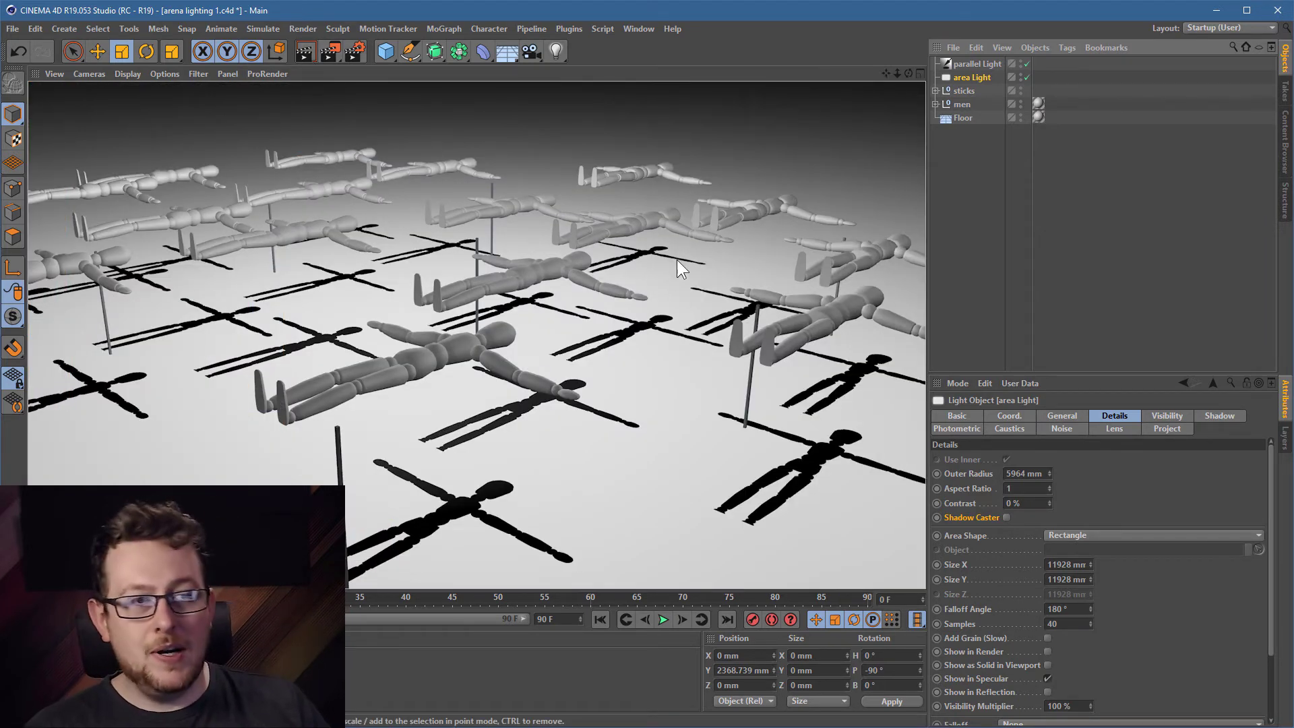
mouse_move(554, 322)
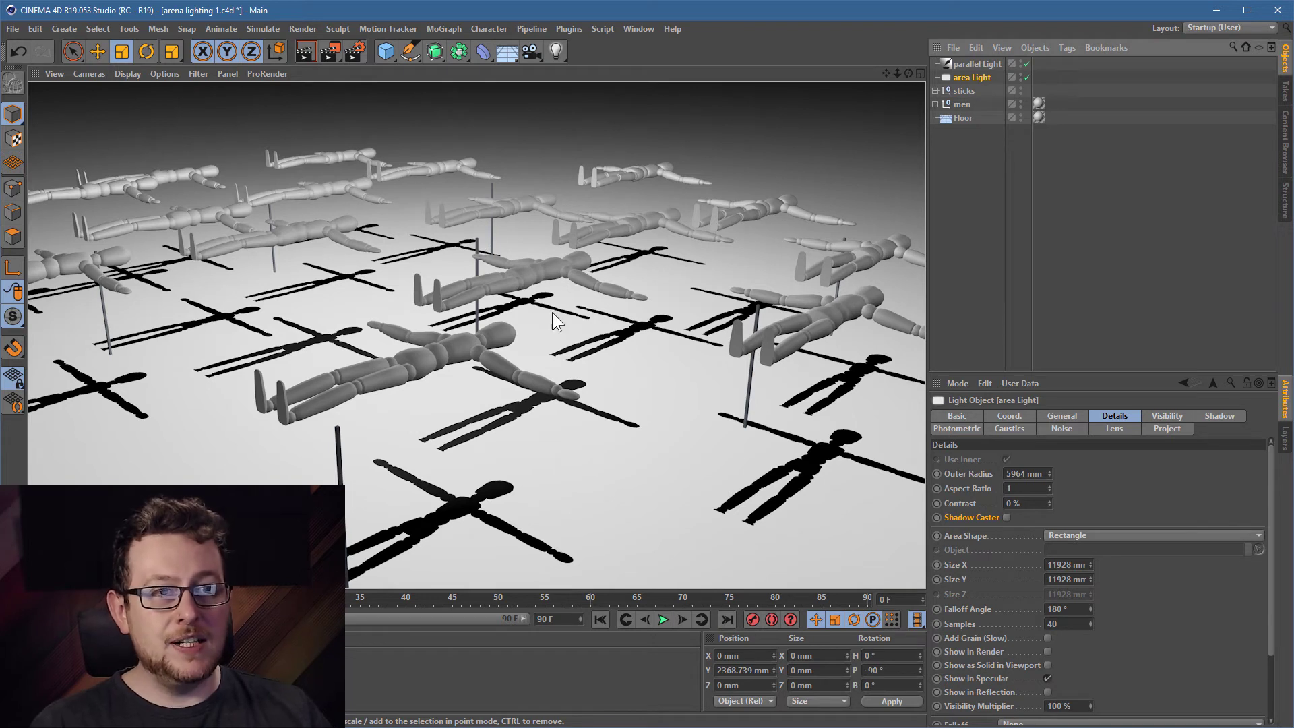
mouse_move(520, 322)
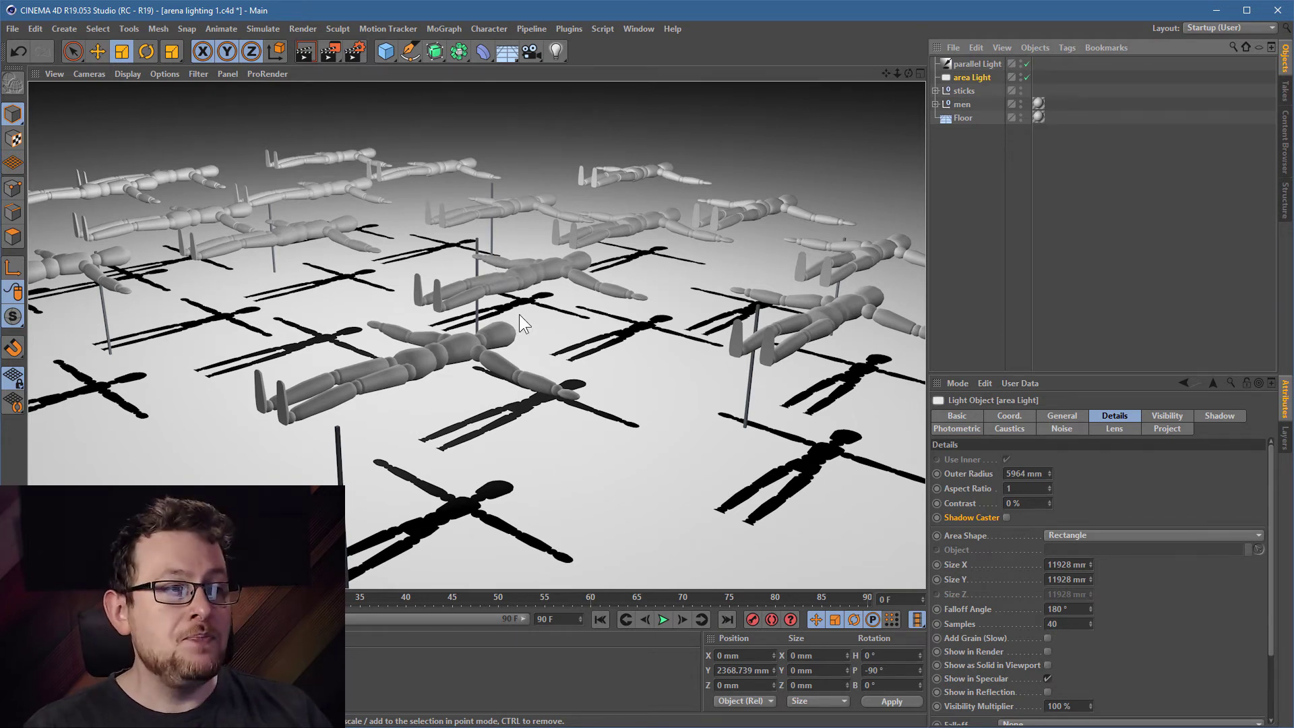
mouse_move(412, 495)
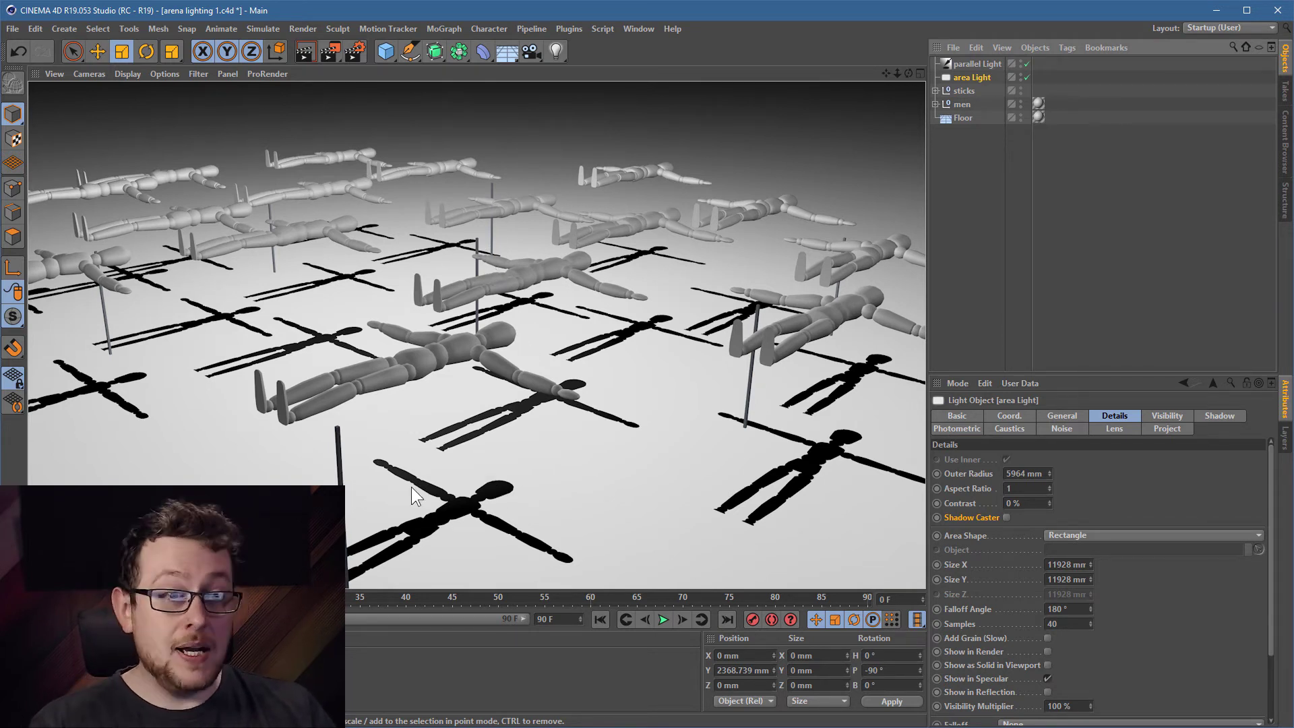
mouse_move(486, 495)
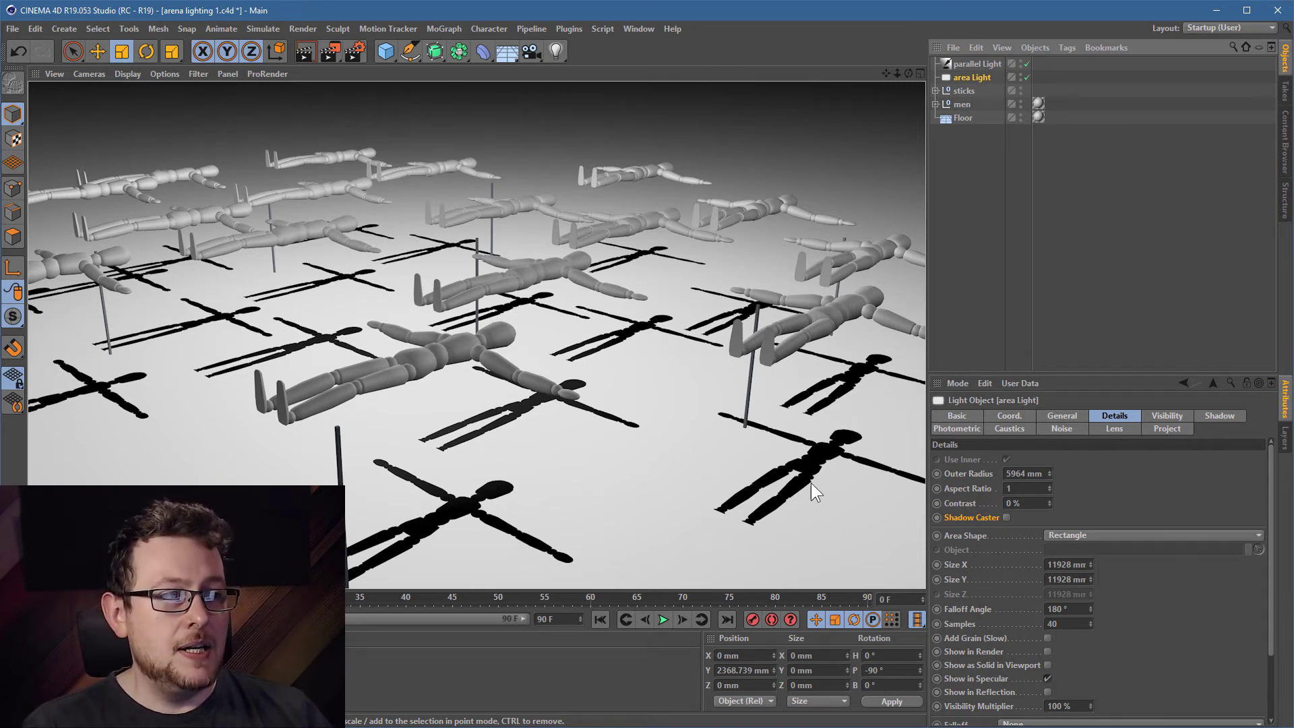
Step: Review the area light's General settings, then select parallel Light and show its shadow choices
left_click(1061, 415)
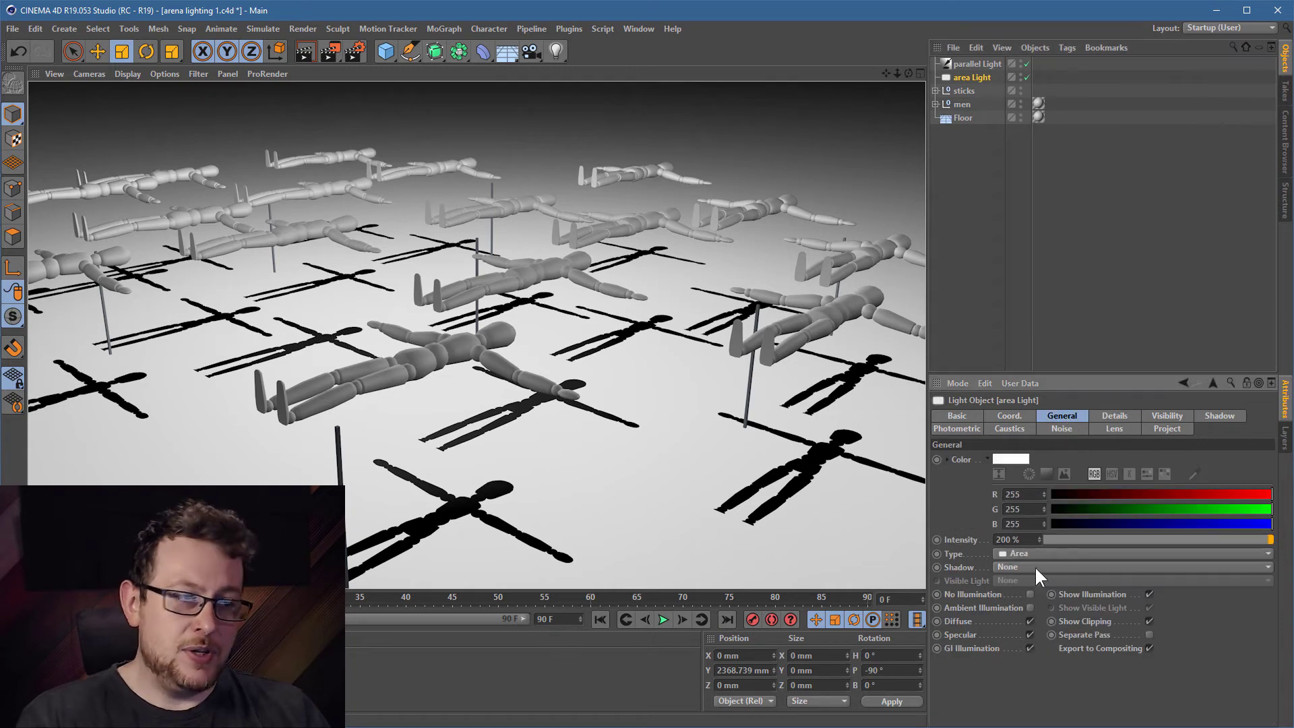
left_click(980, 64)
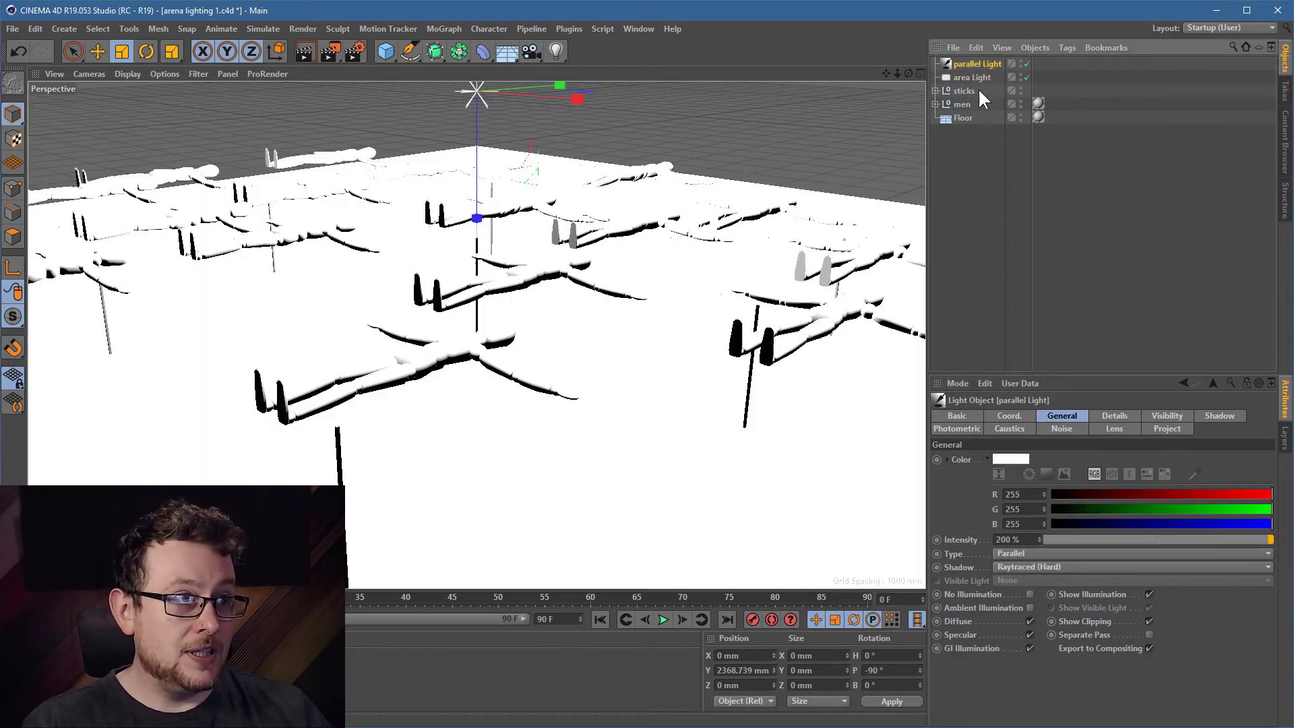
left_click(1130, 567)
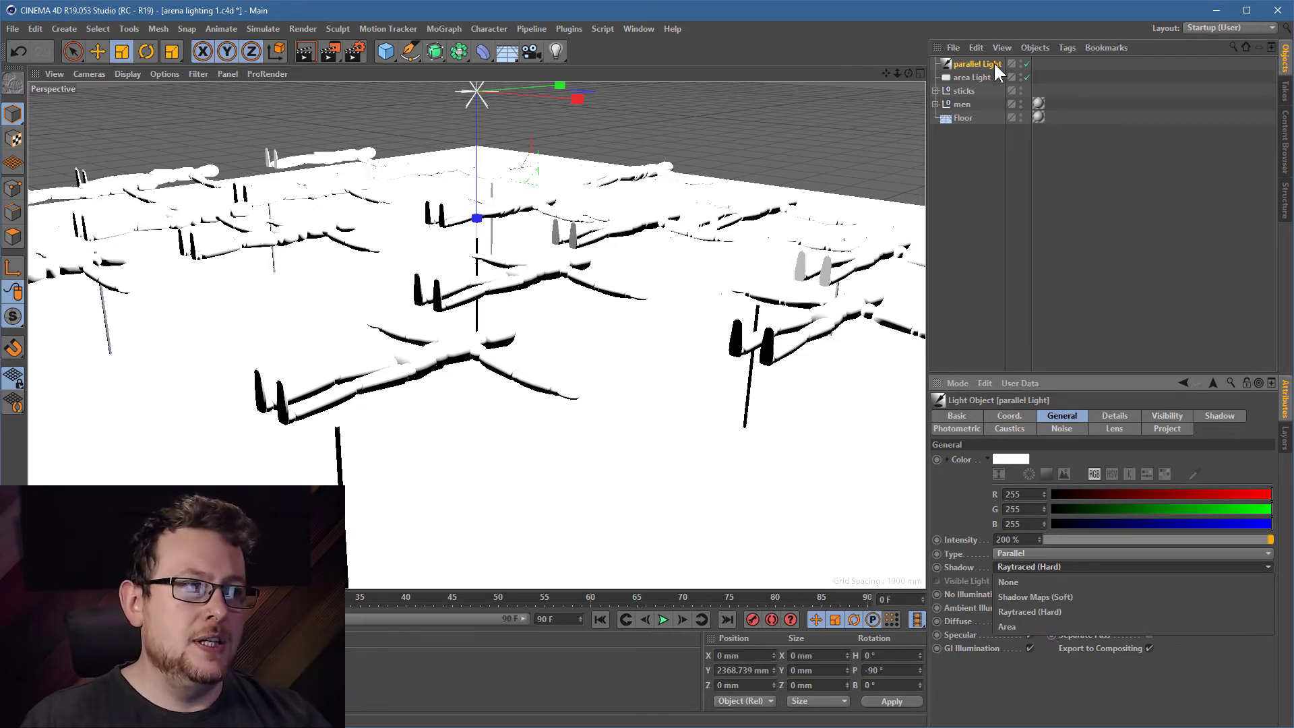
mouse_move(995, 68)
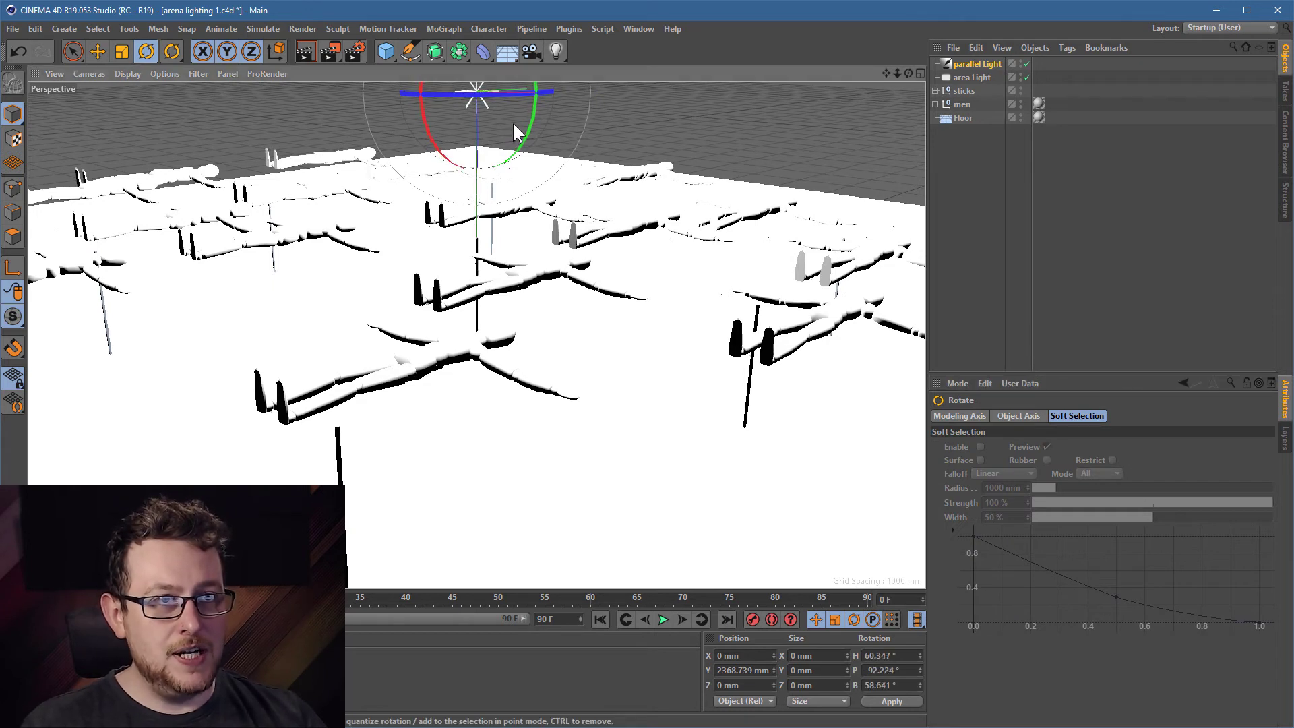
Step: Rotate the parallel light to a new angle so the shadows fall longer across the floor
left_click_drag(512, 132, 512, 98)
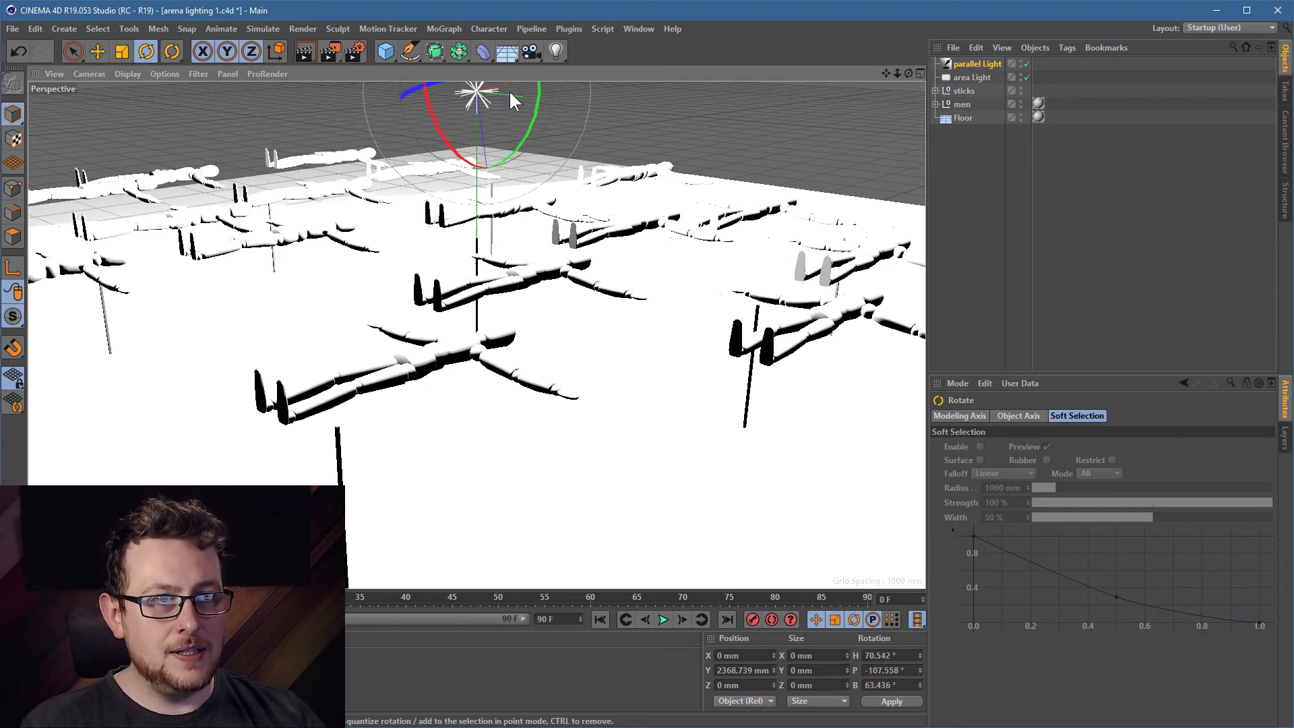
left_click_drag(513, 98, 474, 124)
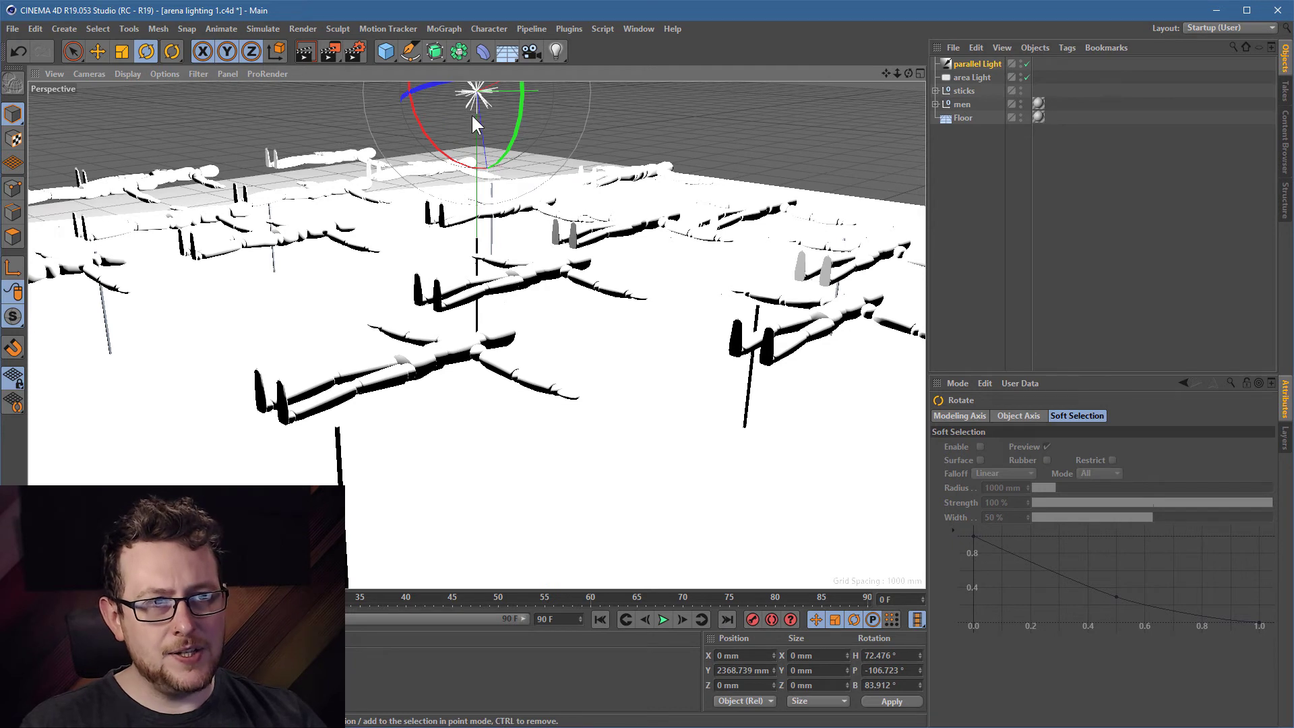
mouse_move(494, 132)
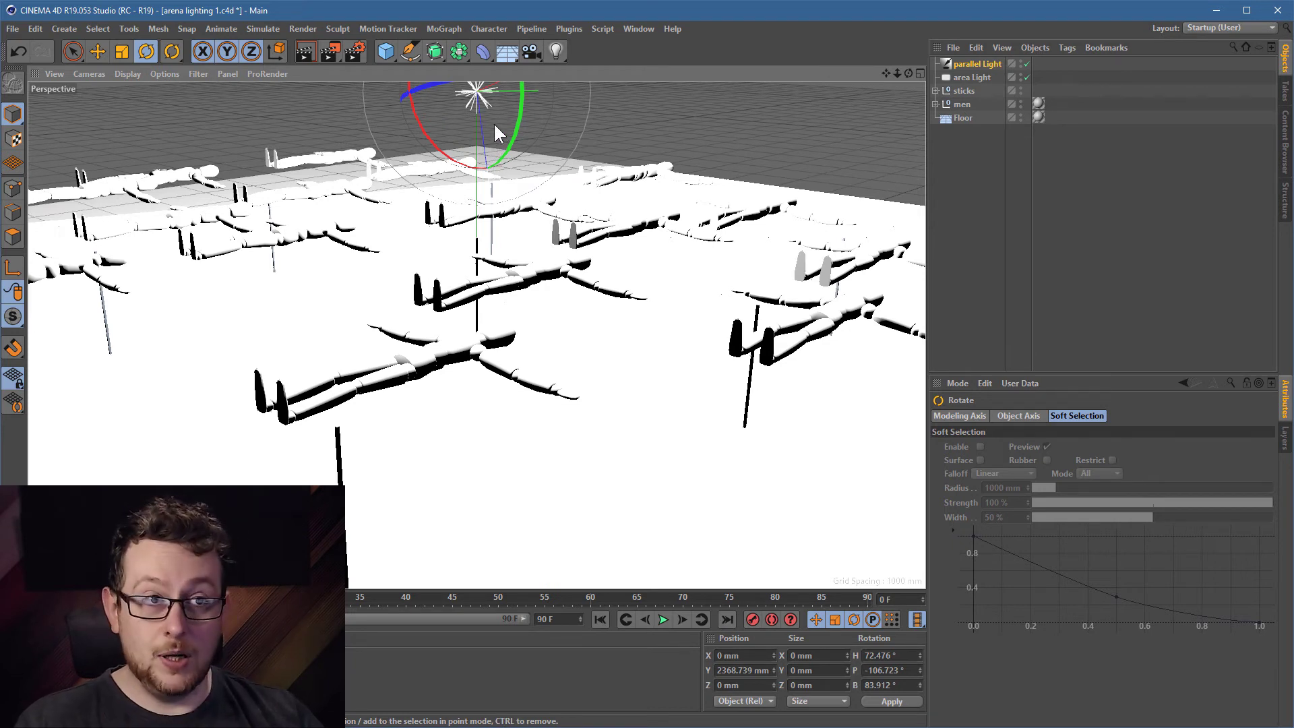
left_click_drag(494, 132, 330, 144)
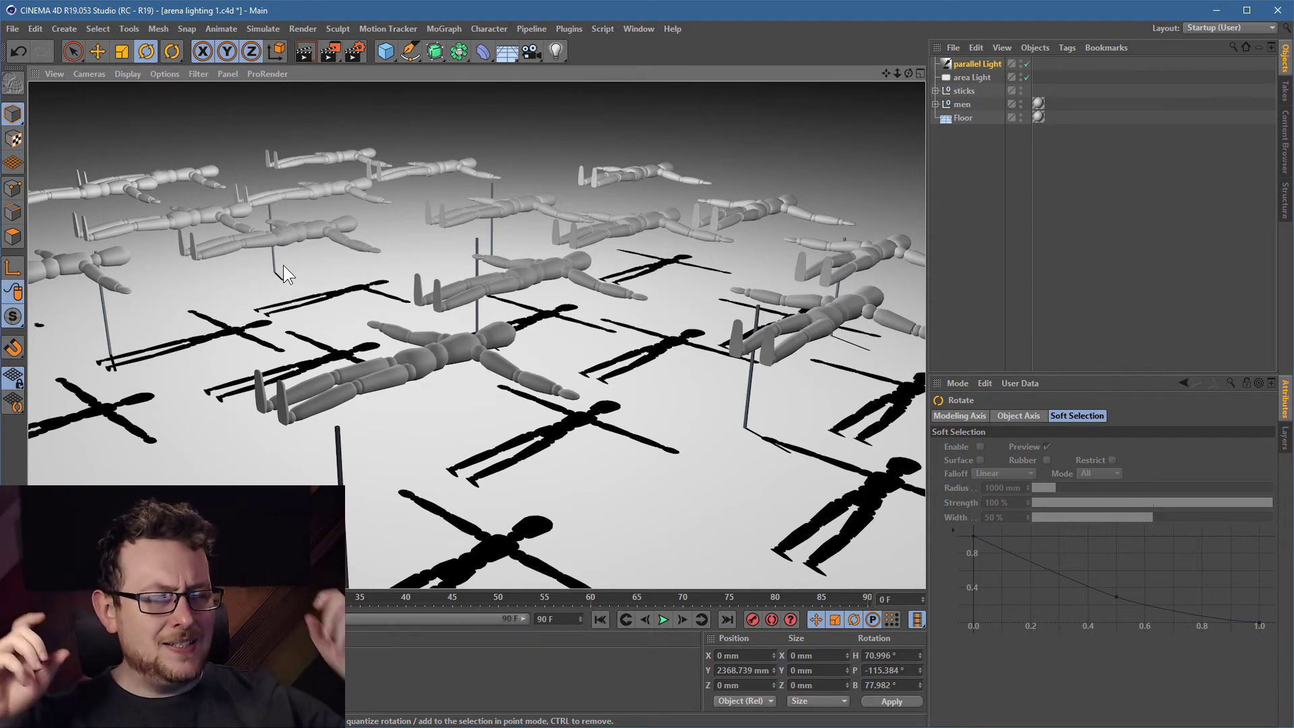
mouse_move(214, 214)
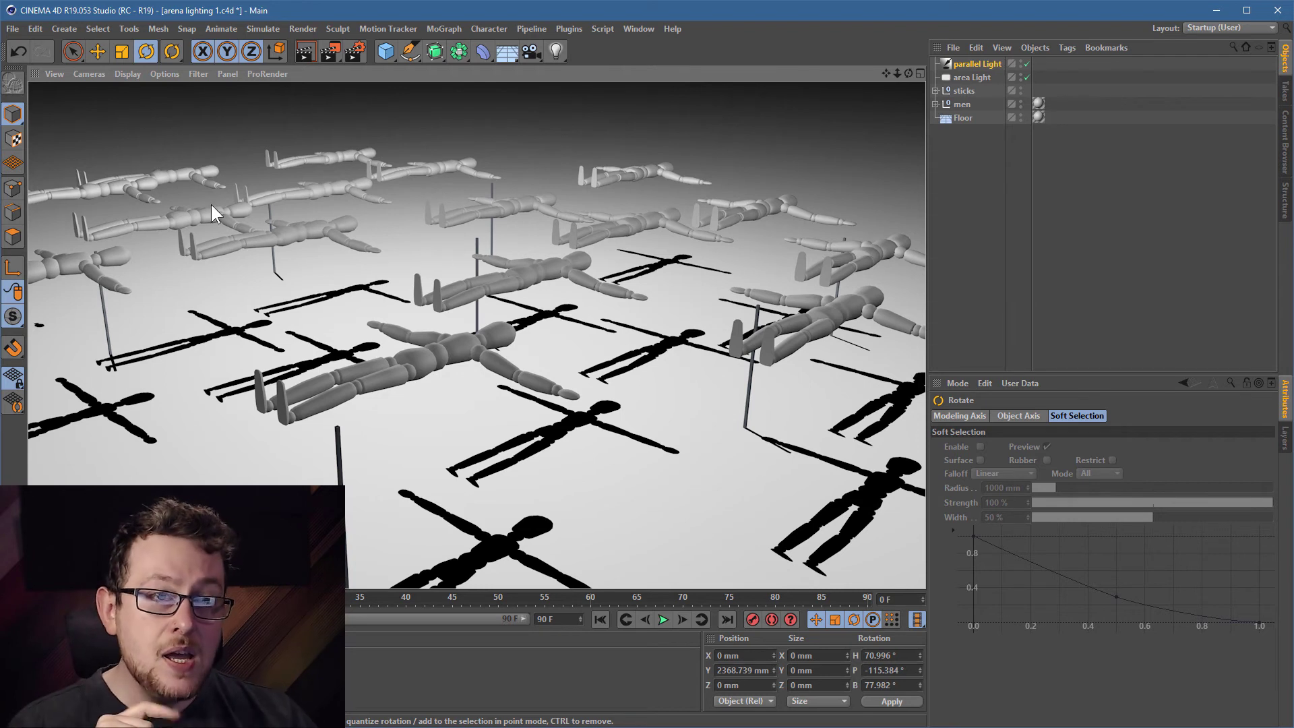
mouse_move(321, 259)
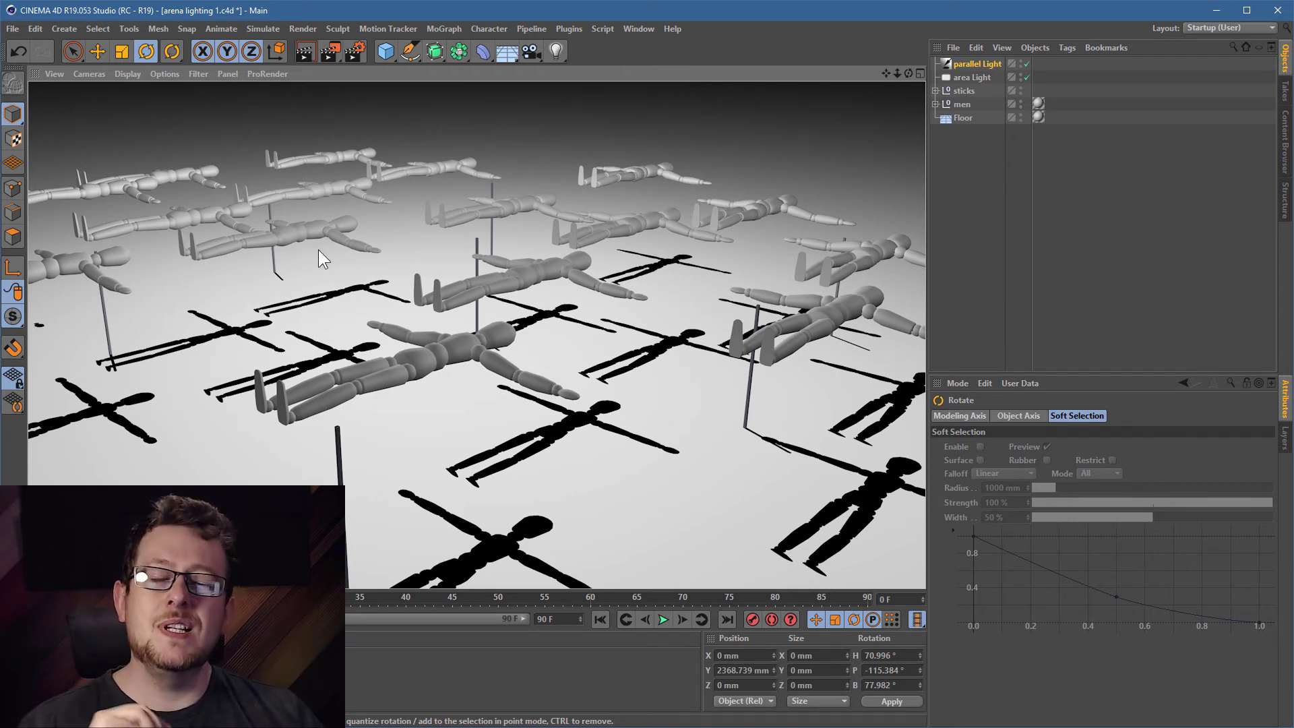
mouse_move(377, 300)
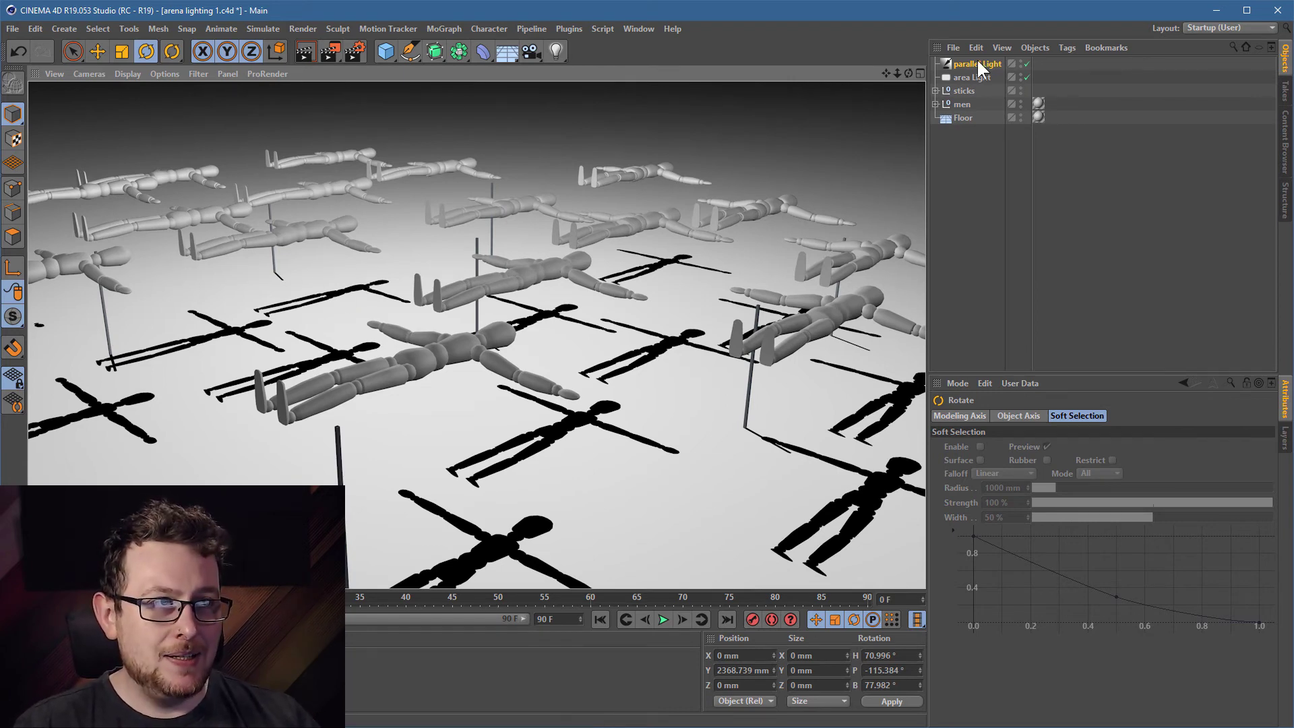
left_click(977, 63)
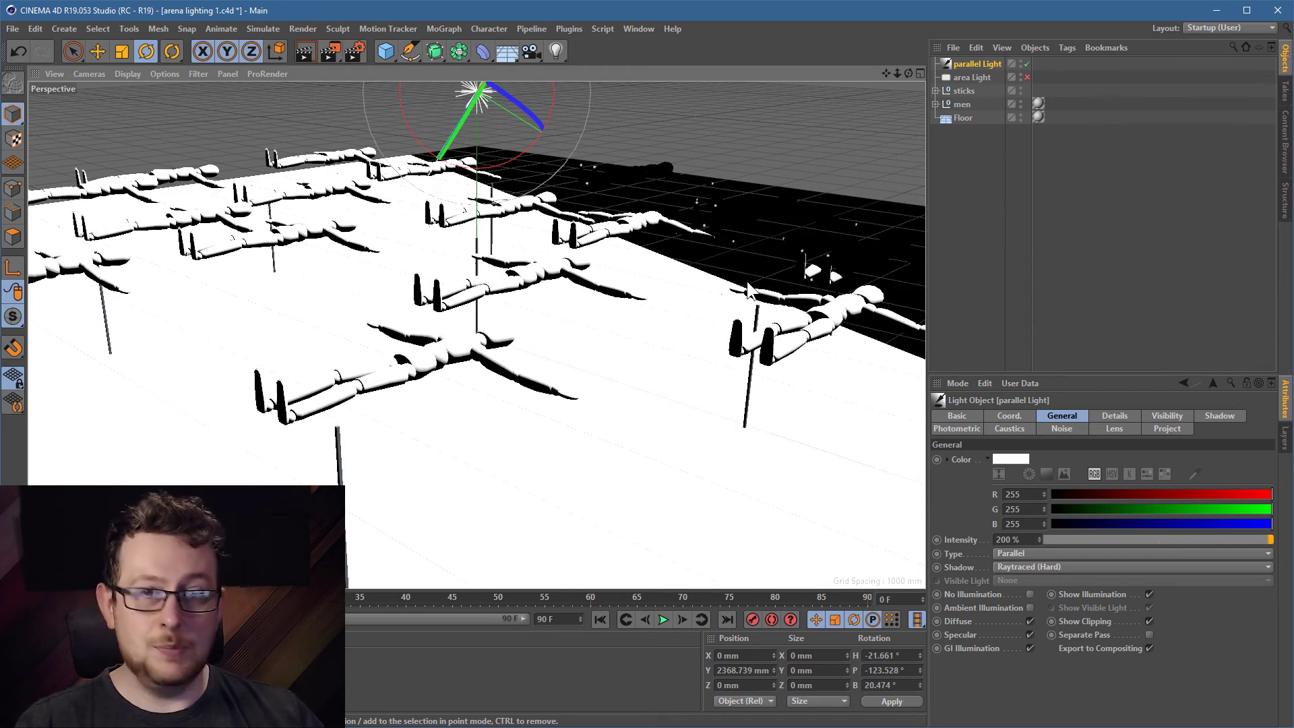
mouse_move(908, 221)
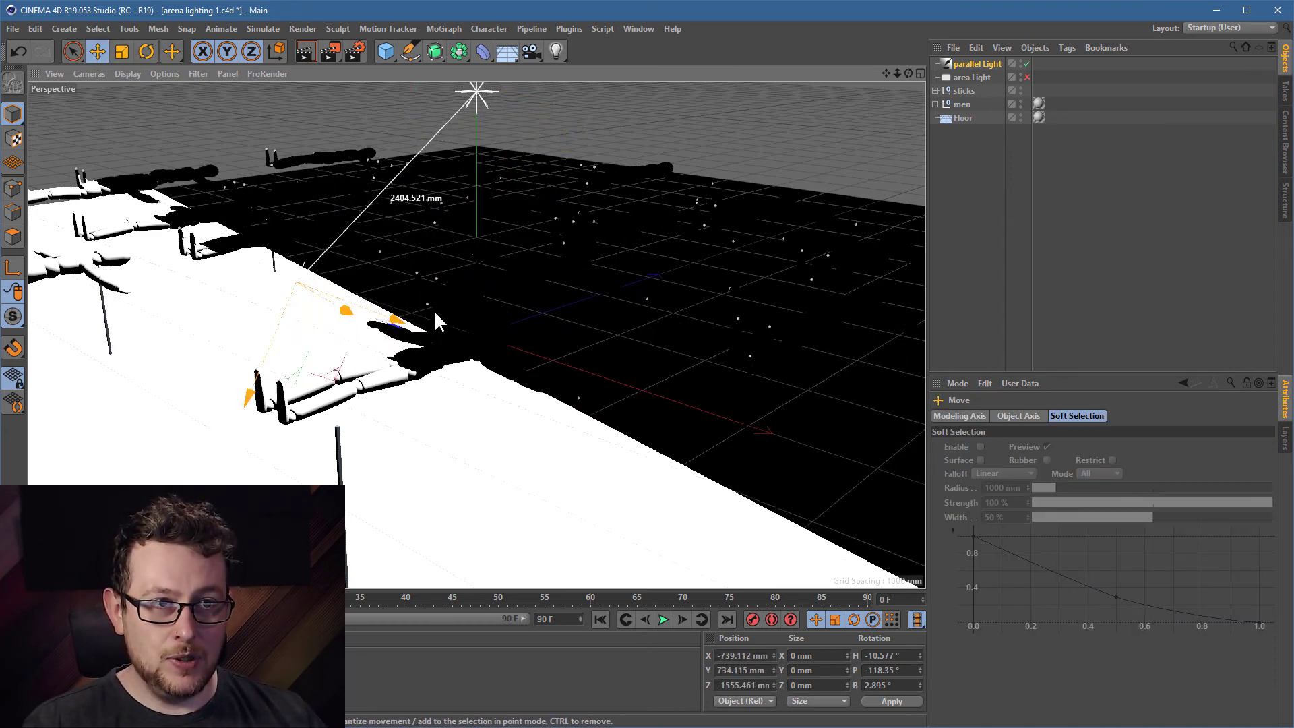
Step: Raise the parallel light high above the arena at roughly H -10.6°, P -118.4°
left_click_drag(437, 322, 486, 417)
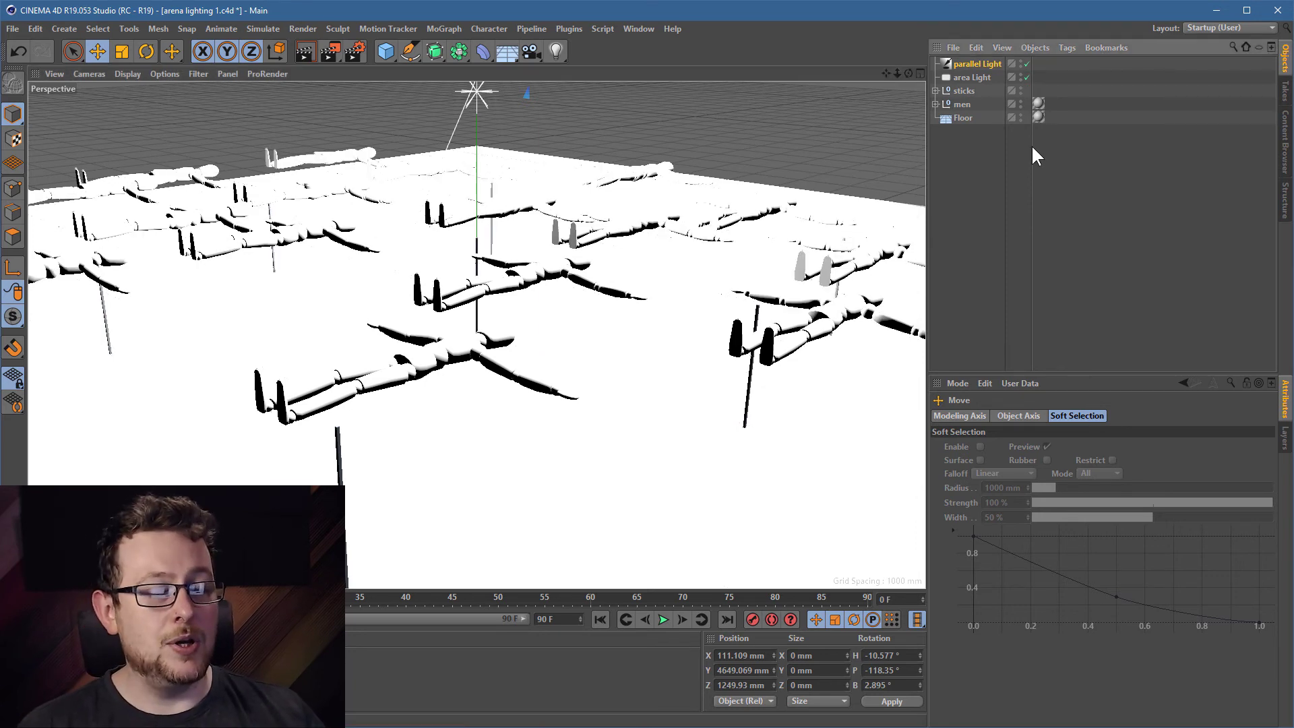
left_click(305, 51)
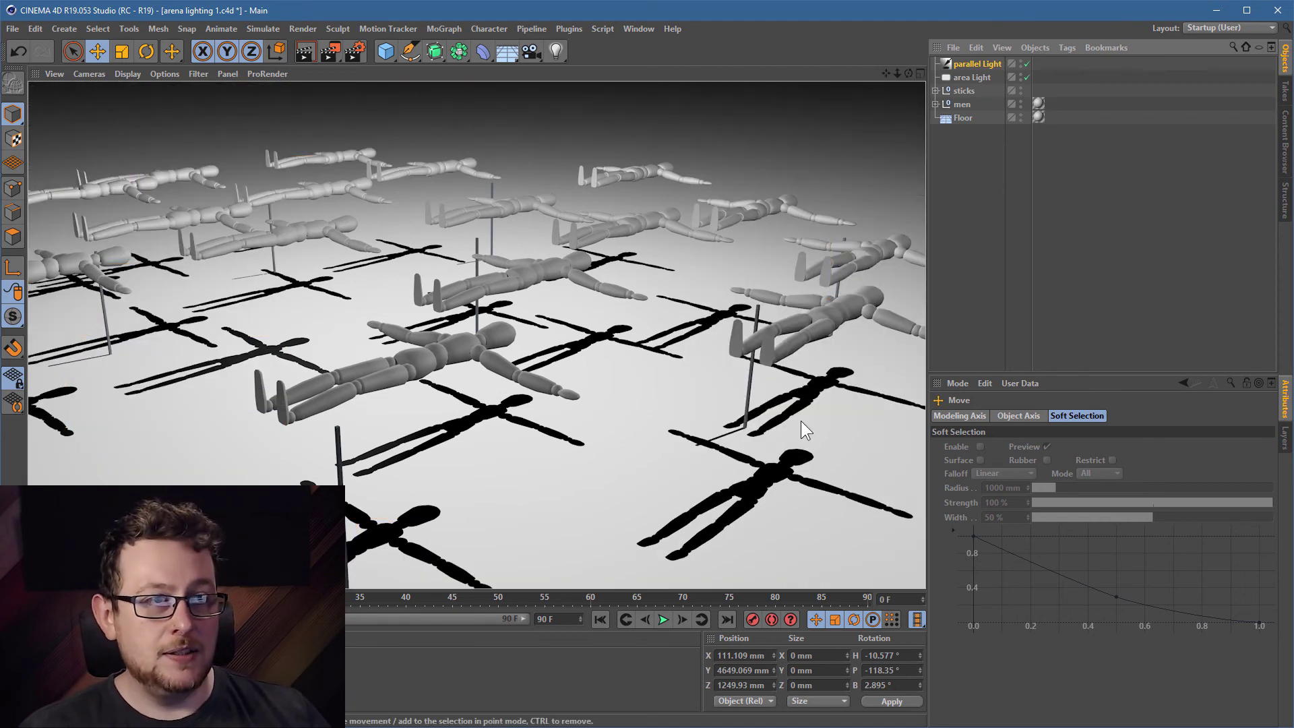
mouse_move(611, 296)
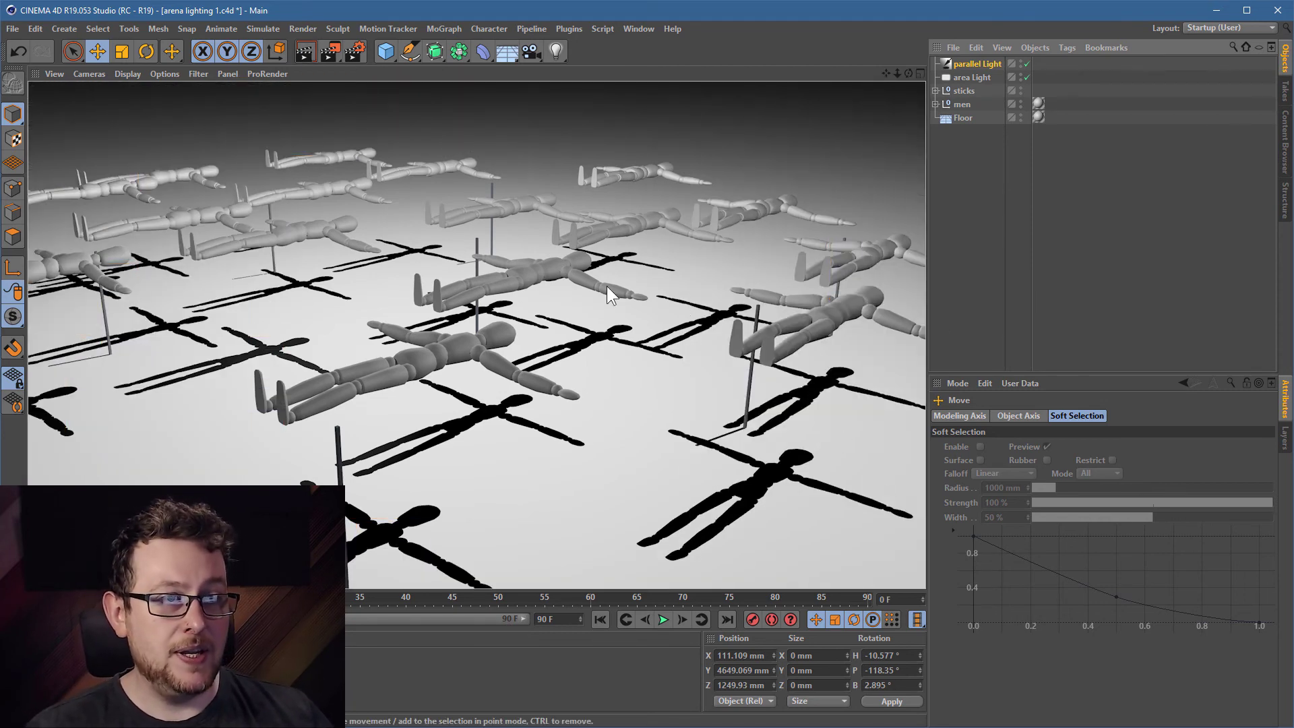
mouse_move(359, 284)
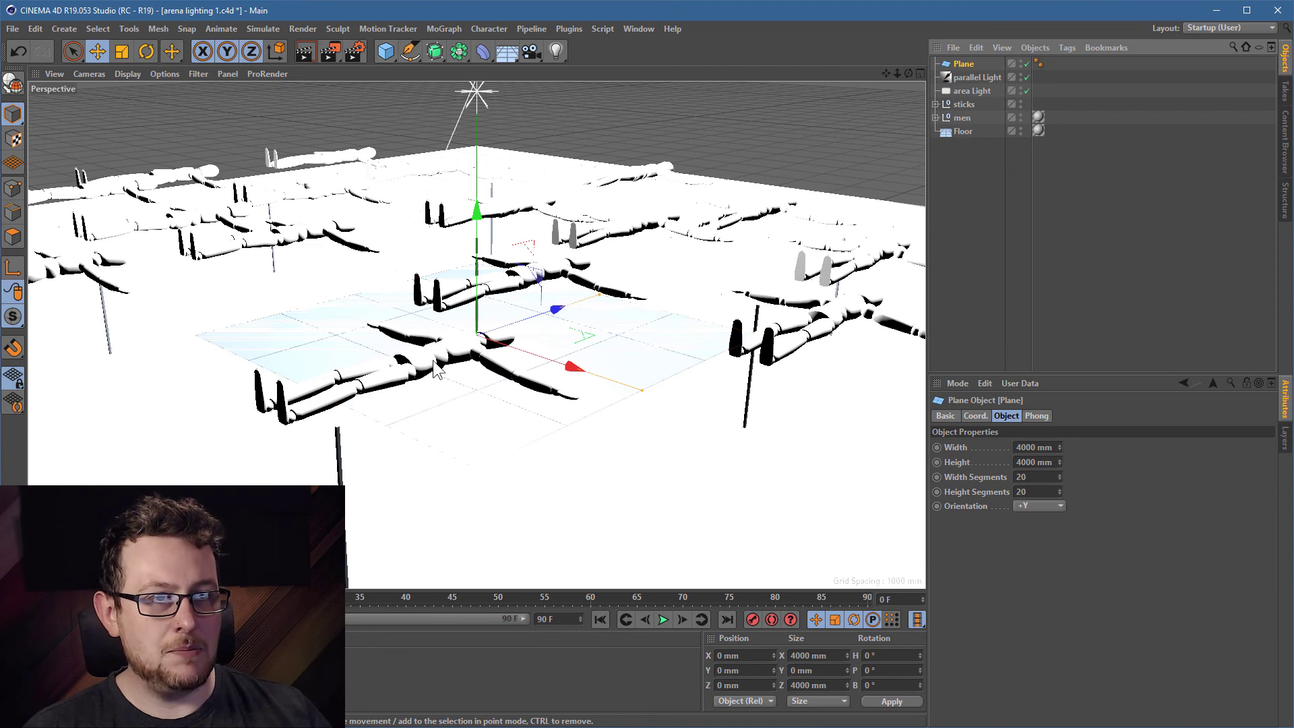
Step: Add a 4000 mm Plane with a Compositing tag and turn off its Cast Shadows option
left_click(1035, 48)
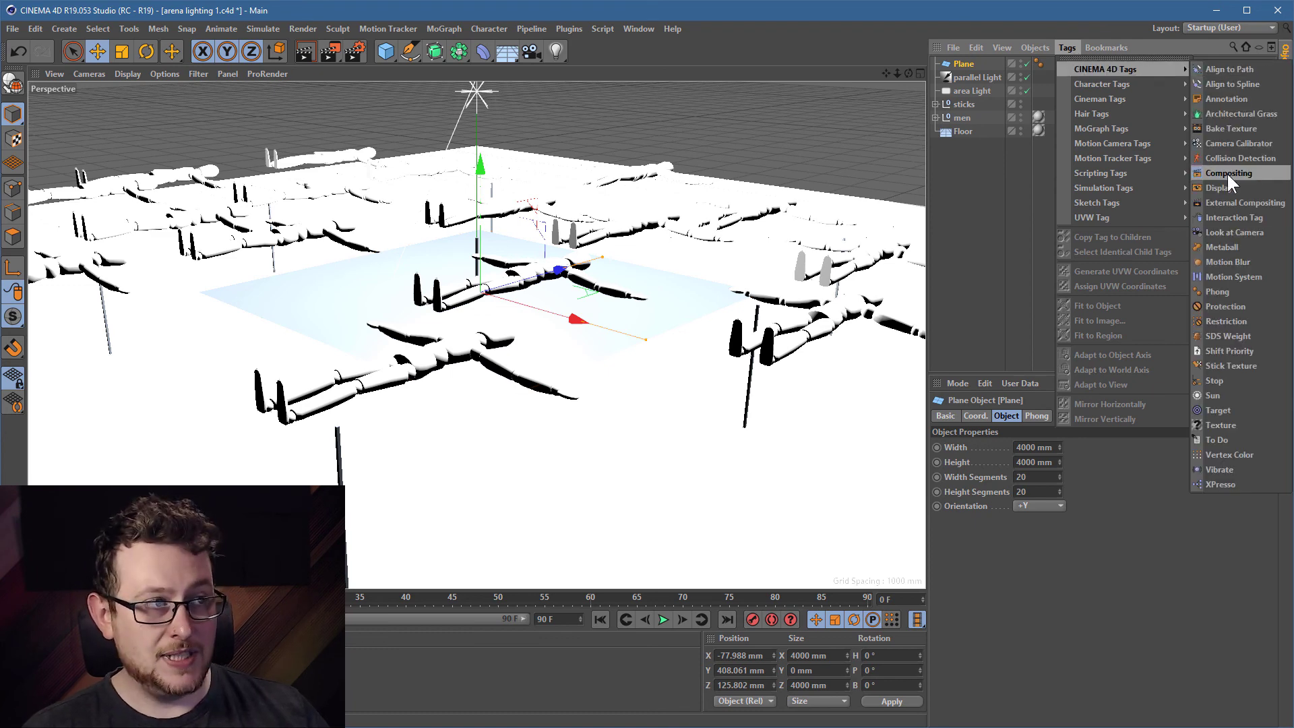
left_click(1229, 172)
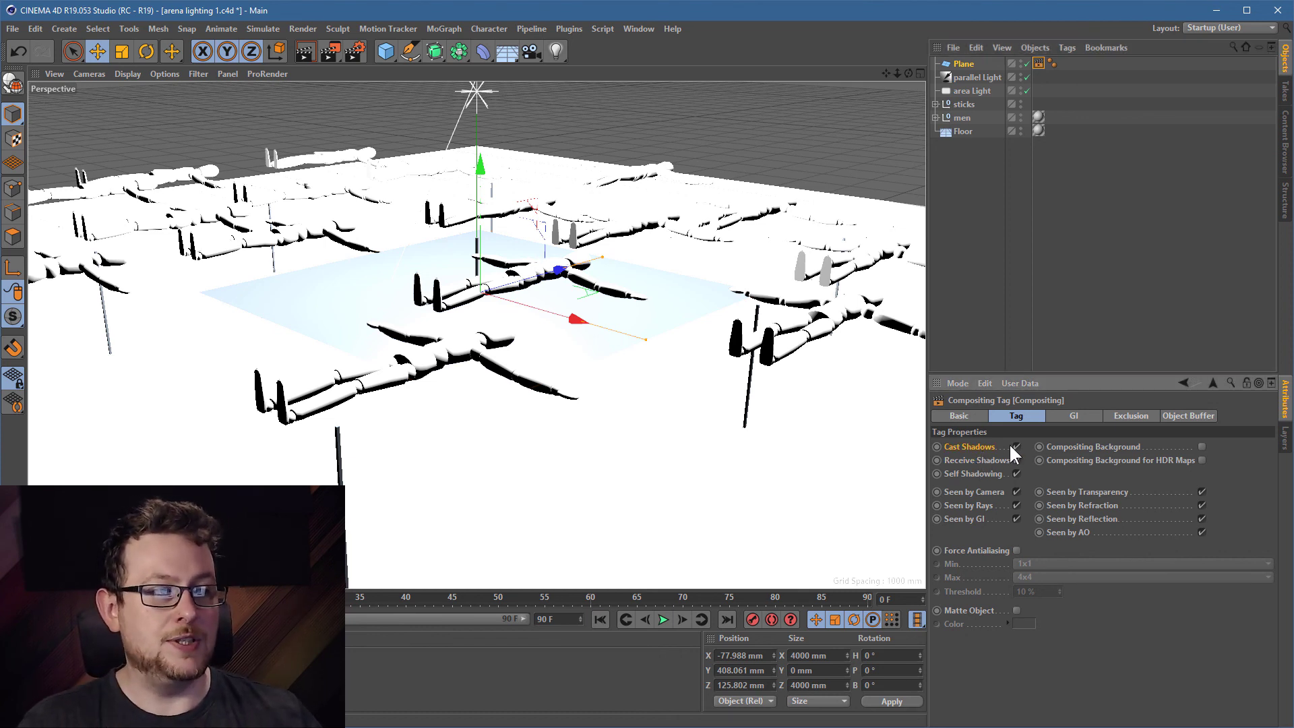
left_click(1016, 446)
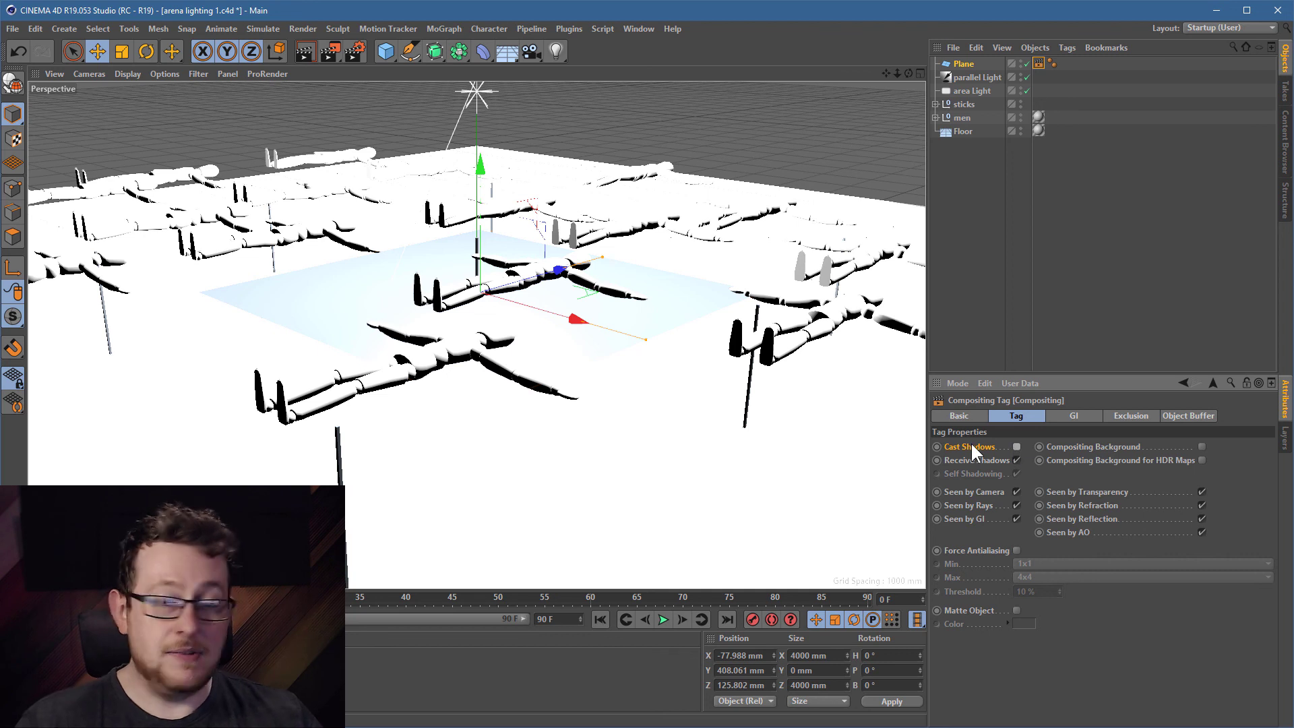